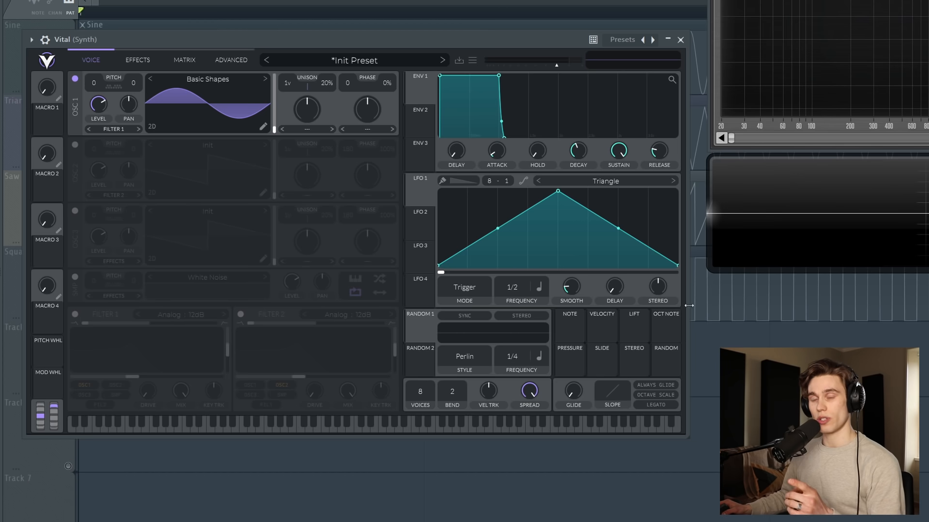
mouse_move(157, 413)
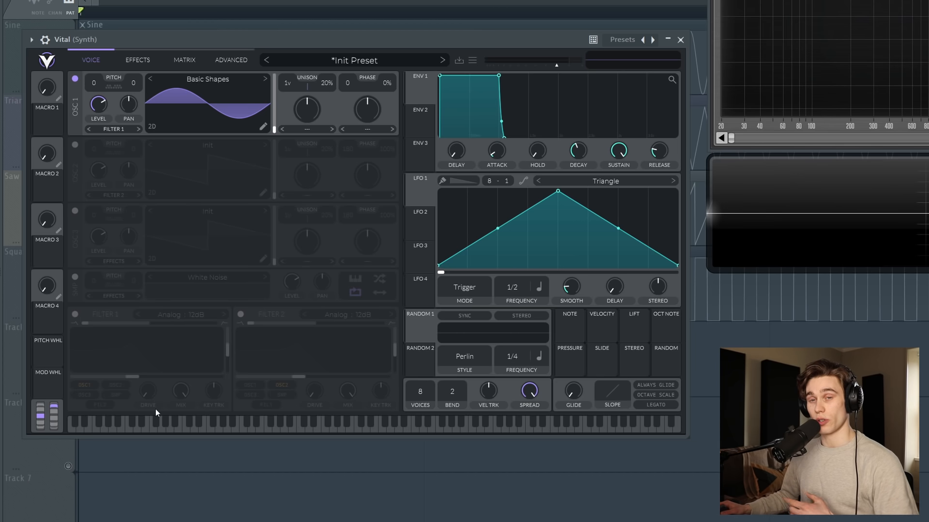
mouse_move(182, 447)
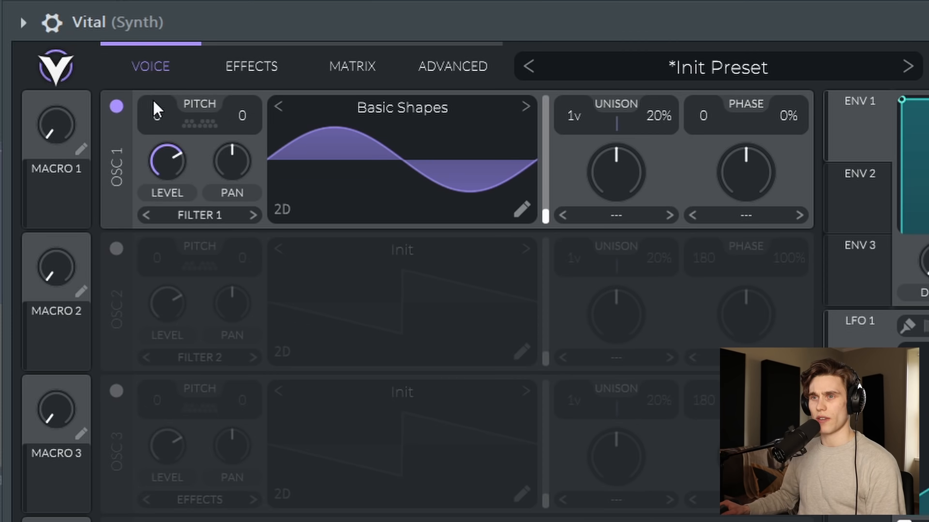
Toggle the second oscillator on and back off, leaving only OSC 1 active
click(116, 248)
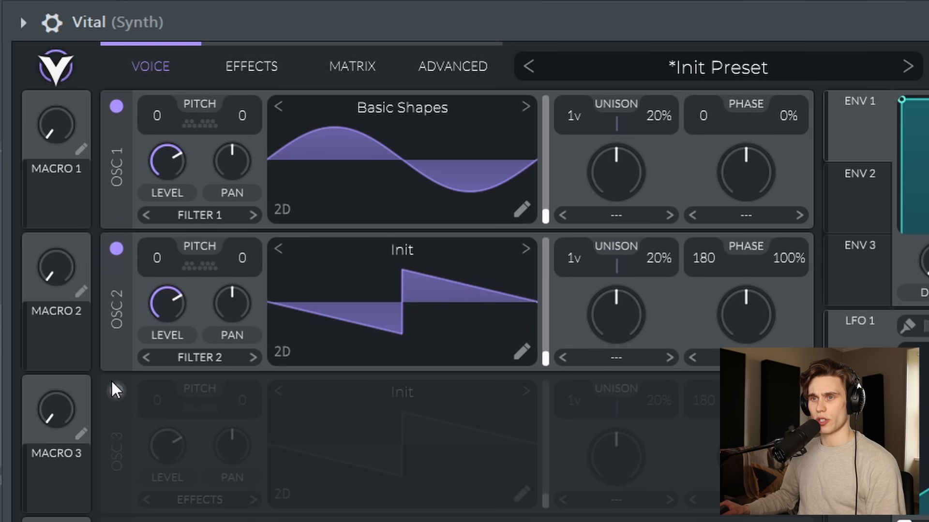
click(117, 249)
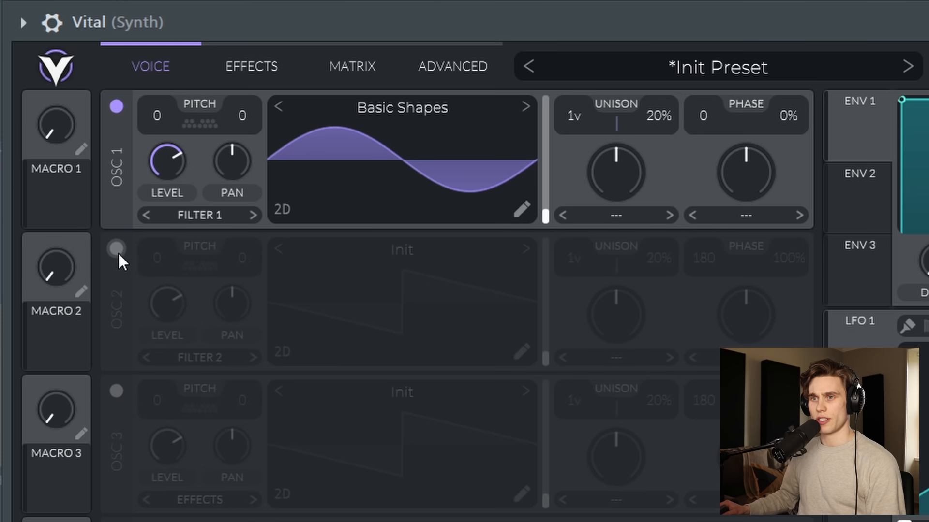
mouse_move(361, 148)
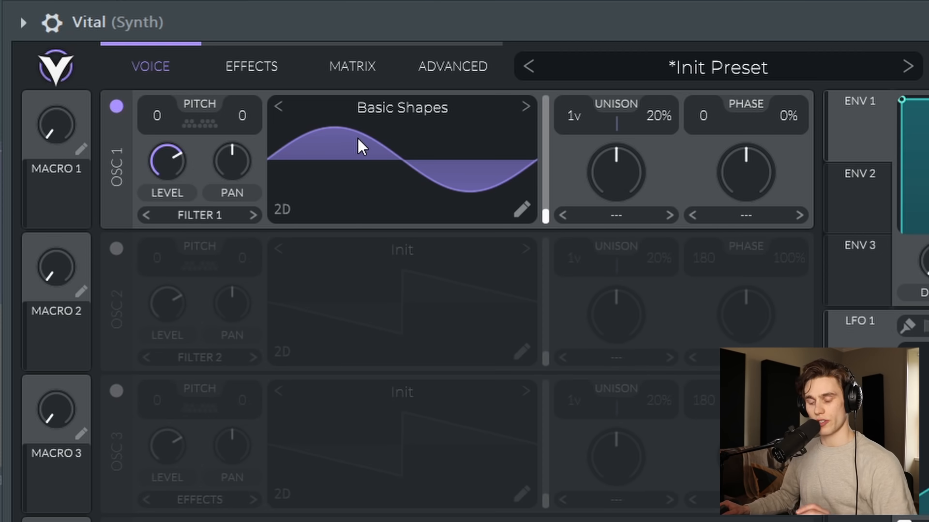
mouse_move(406, 181)
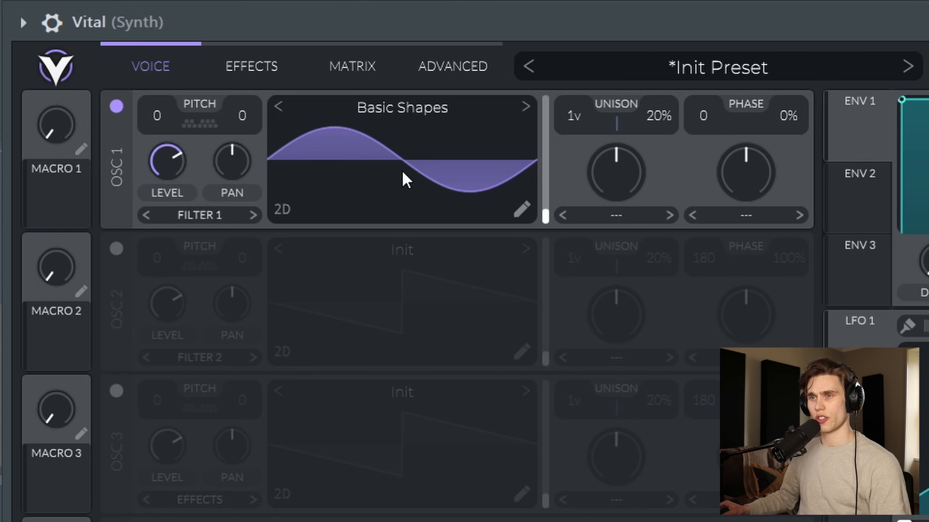
mouse_move(278, 172)
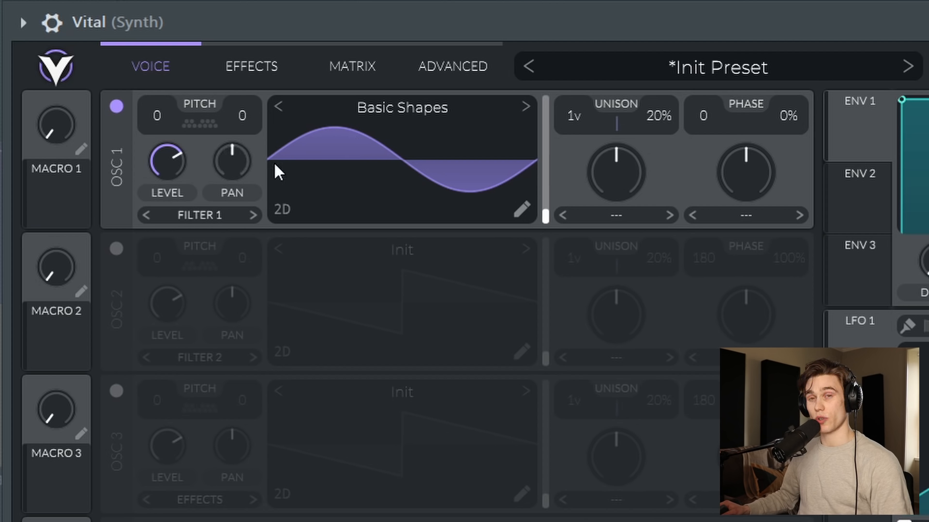
drag(168, 163, 186, 160)
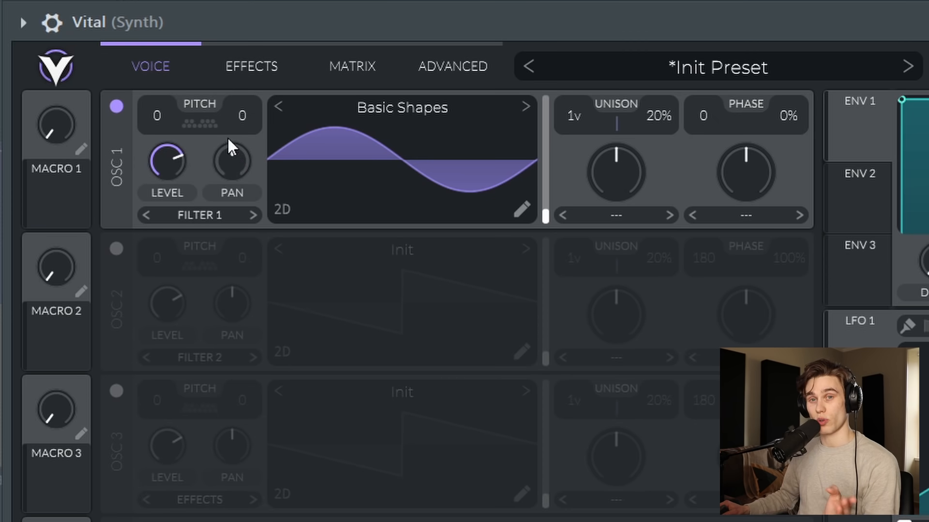
mouse_move(273, 108)
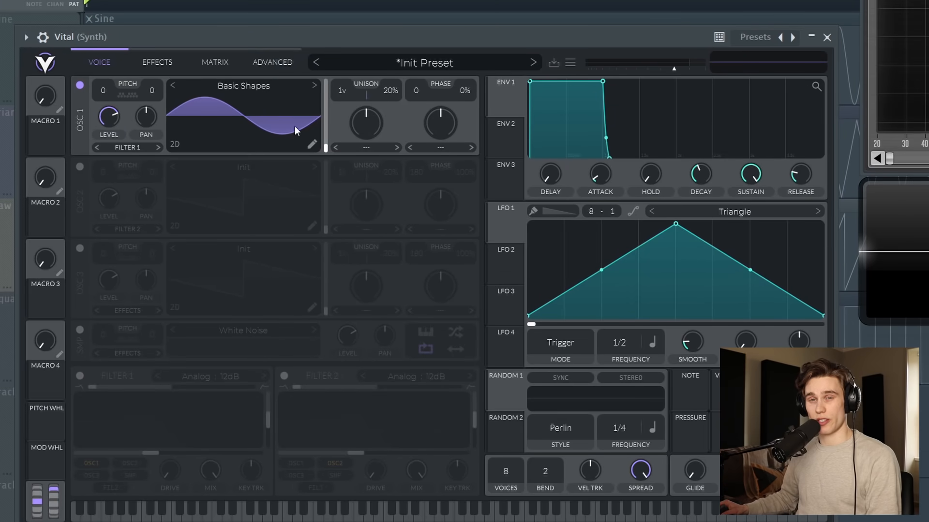
Browse the wavetable list briefly, then morph OSC 1's Basic Shapes frame from sine to triangle
click(243, 86)
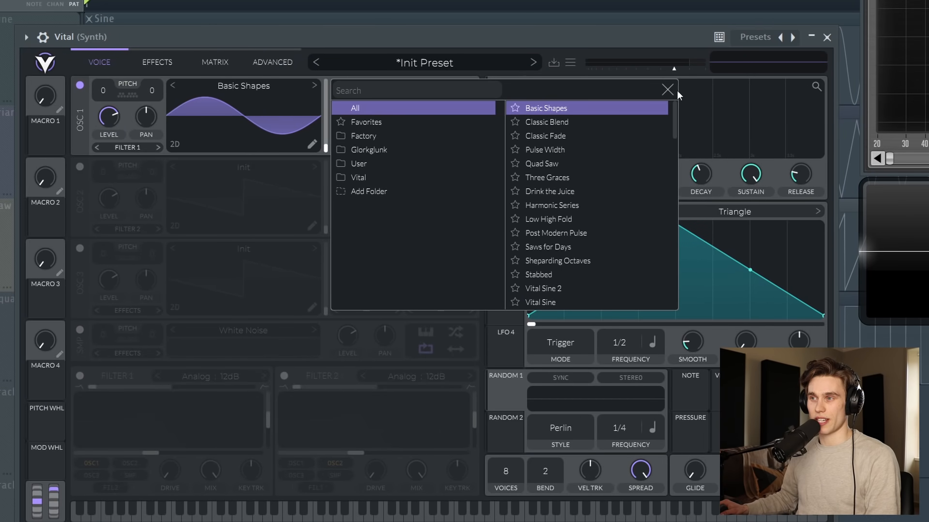
click(666, 89)
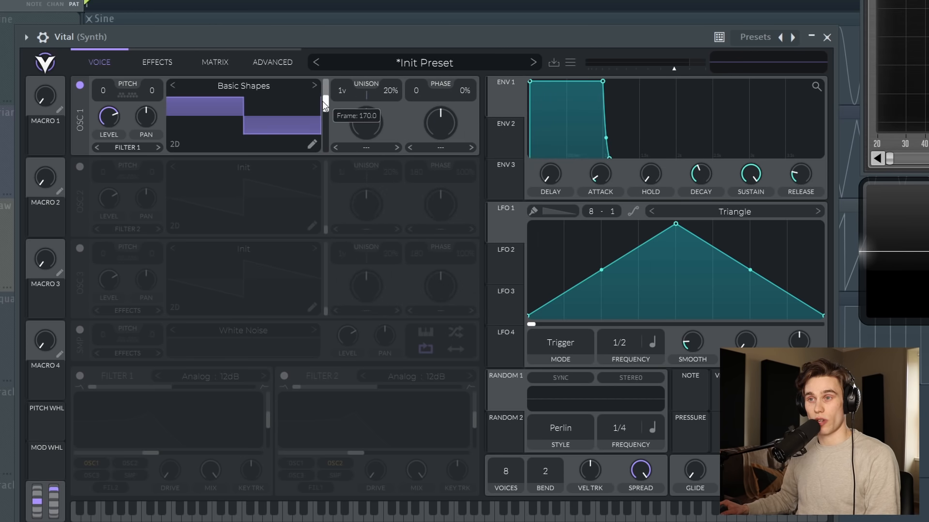
drag(325, 99, 328, 151)
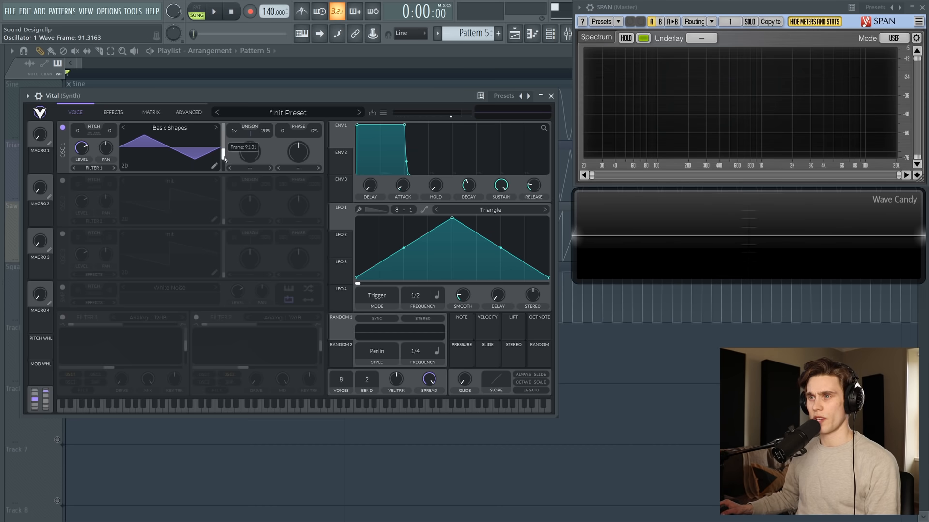
Morph OSC 1's wave frame toward the saw shape
drag(223, 148, 237, 148)
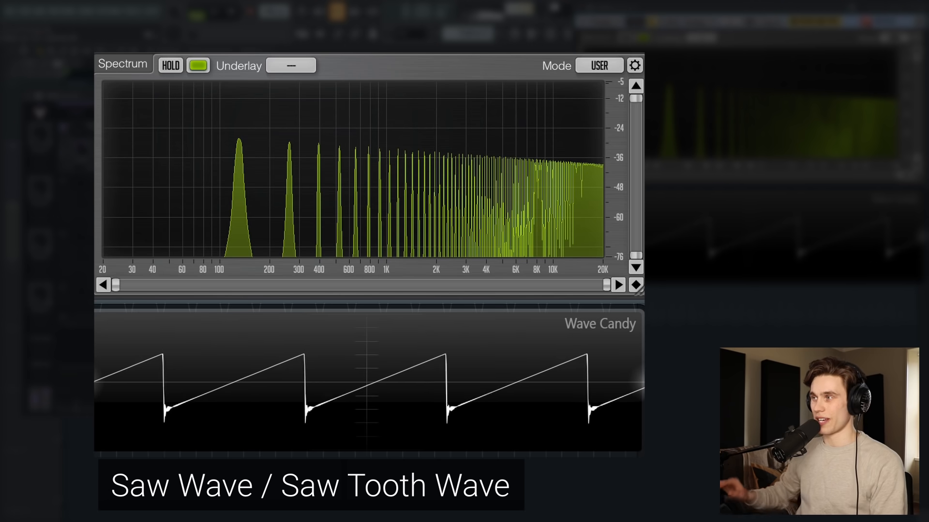
mouse_move(338, 162)
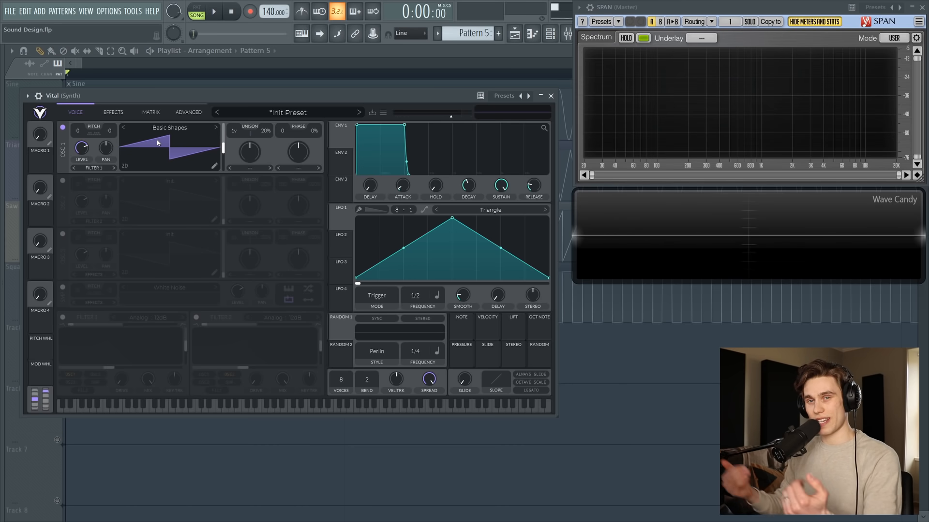
mouse_move(274, 199)
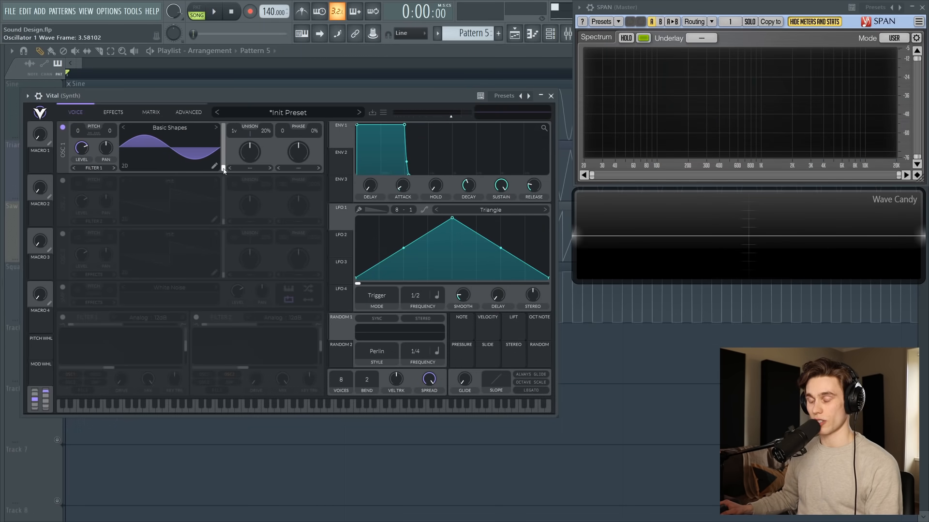
Play a note and sweep OSC 1's wave frame through triangle, saw and square, ending on triangle
click(244, 406)
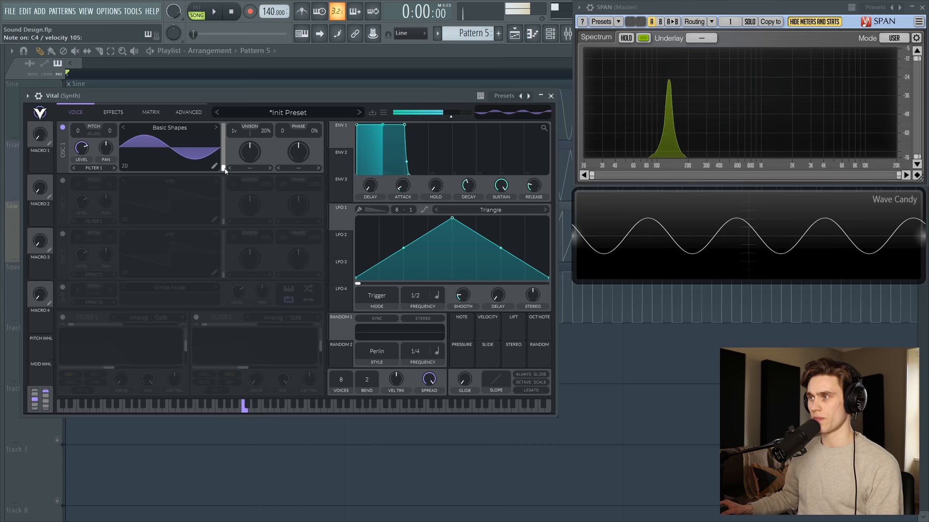
drag(222, 136, 223, 159)
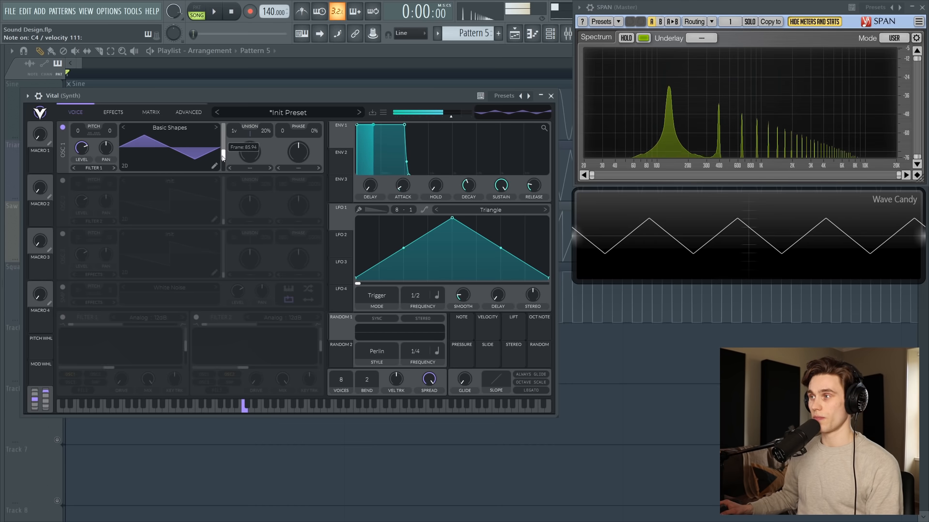
drag(223, 157, 222, 152)
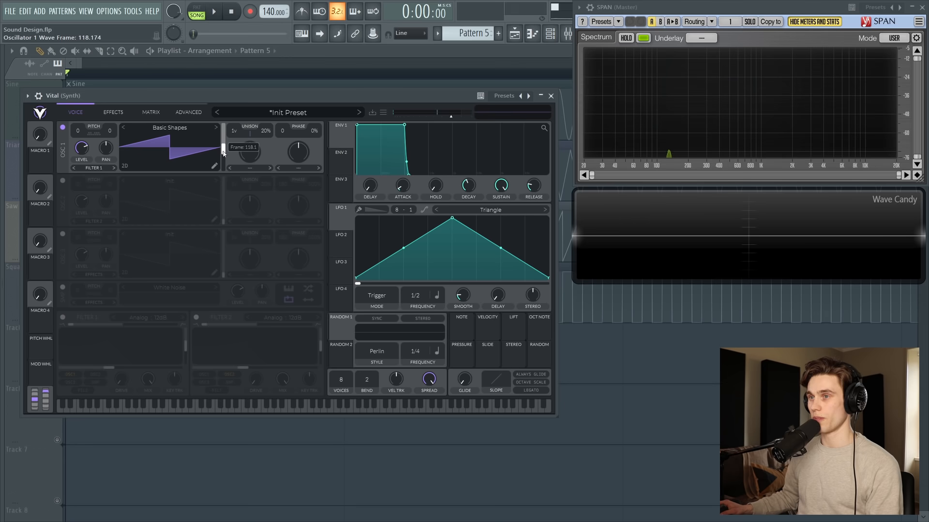
drag(224, 136, 224, 146)
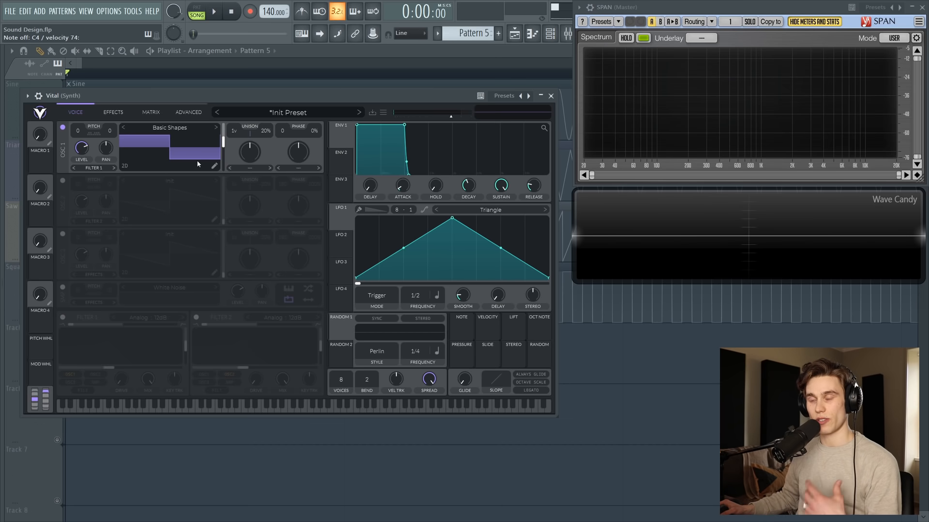
drag(222, 142, 222, 154)
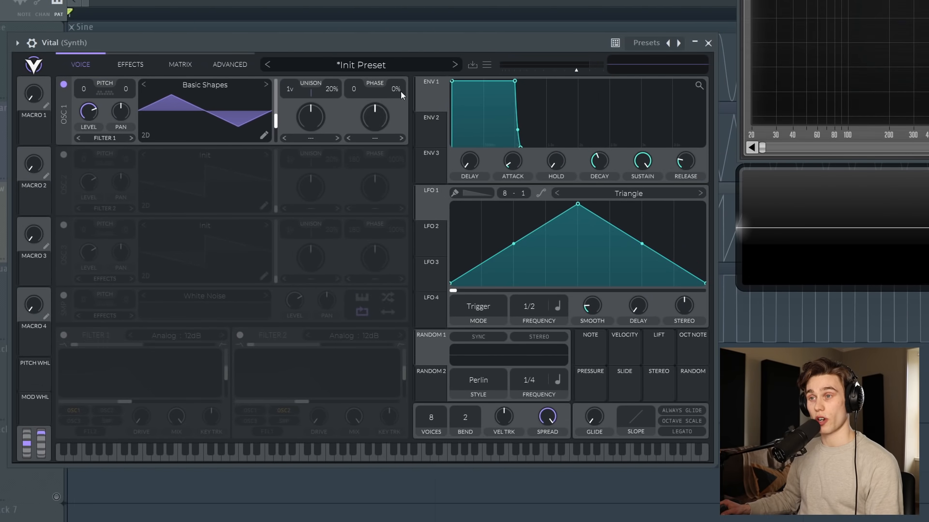
mouse_move(207, 173)
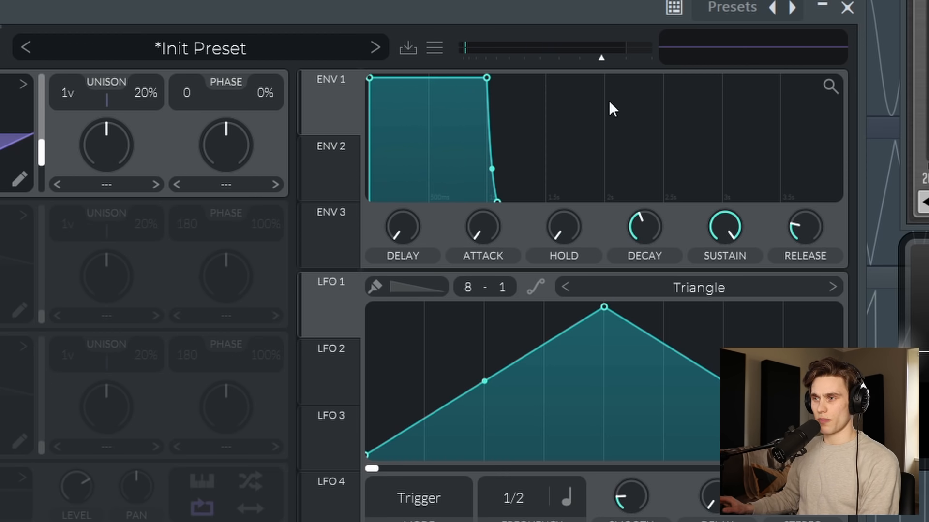
mouse_move(402, 230)
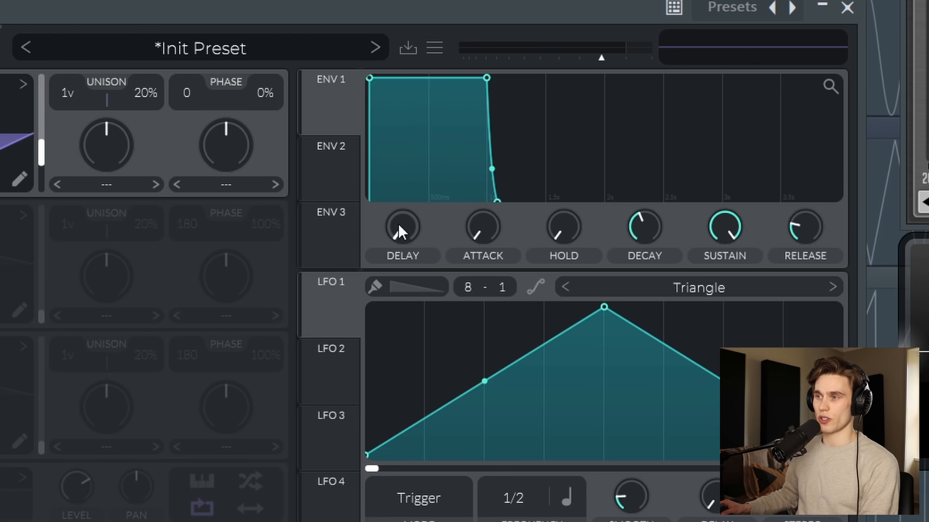
mouse_move(613, 273)
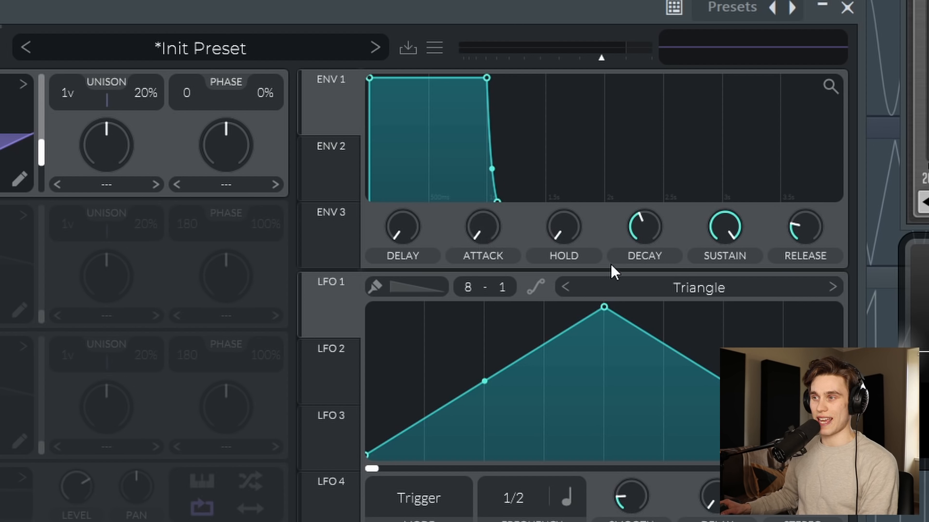
mouse_move(659, 328)
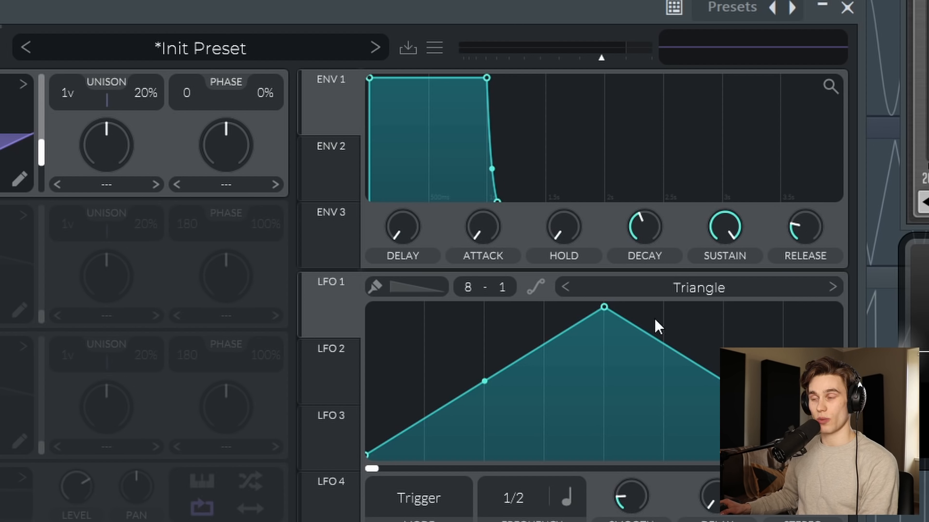
mouse_move(721, 274)
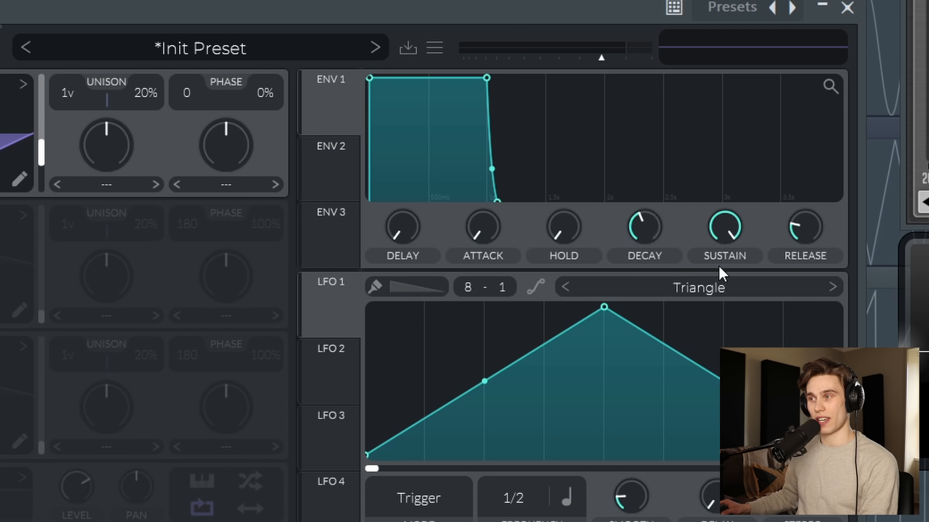
mouse_move(610, 303)
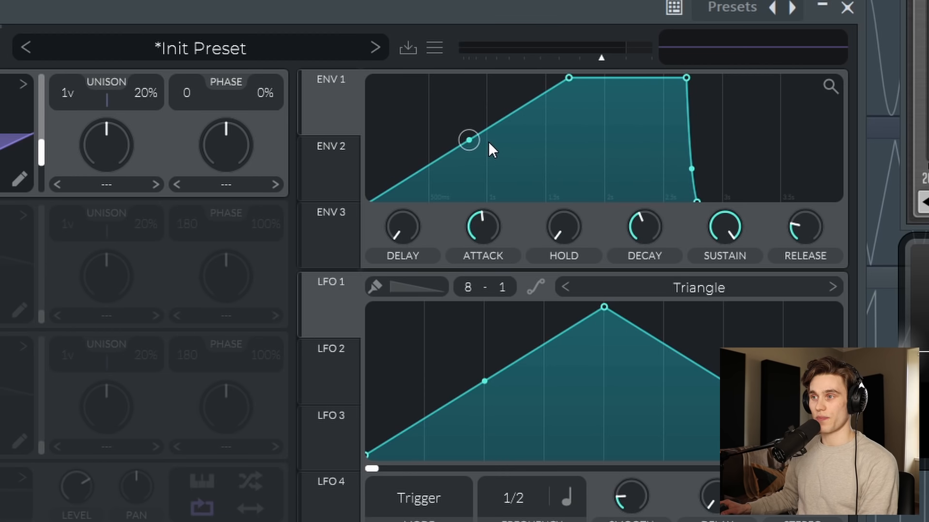
mouse_move(575, 81)
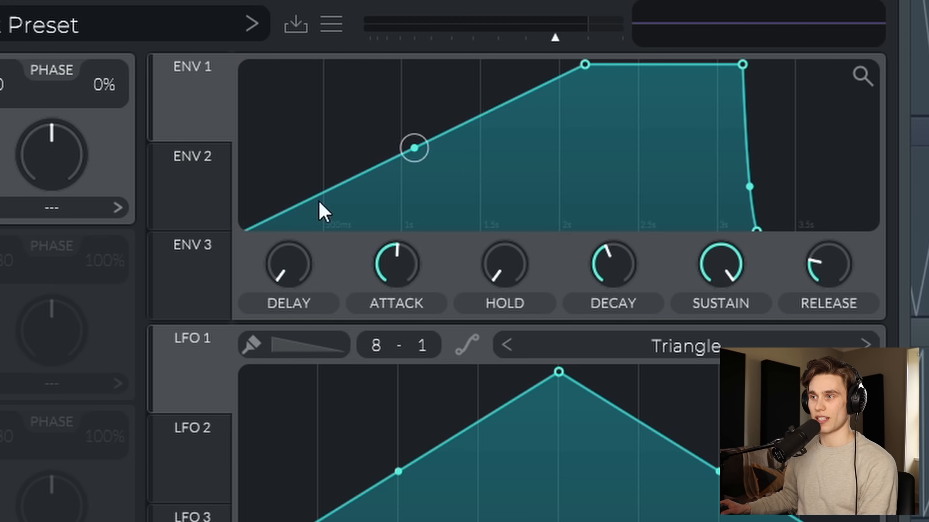
mouse_move(628, 53)
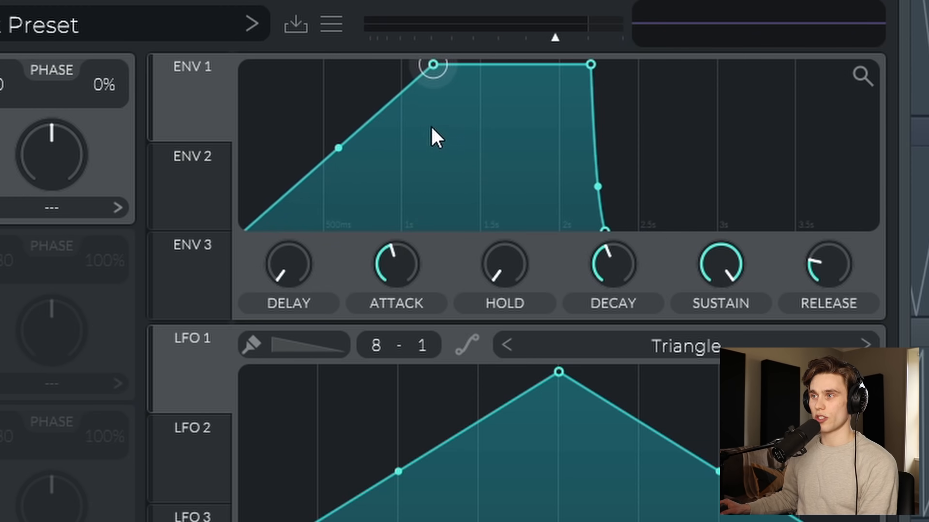
Shape ENV 1 into a short attack with a longer curved decay down to a lower sustain
drag(396, 262, 395, 248)
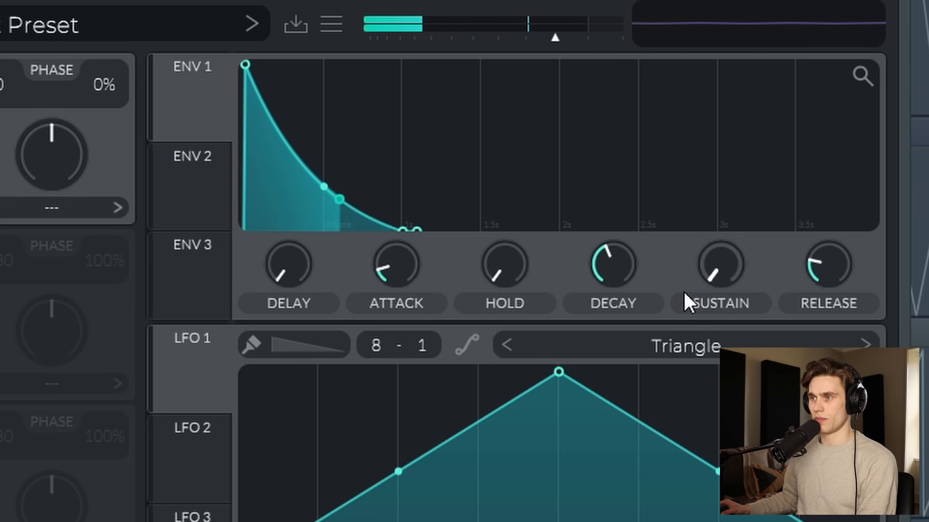
drag(395, 263, 396, 248)
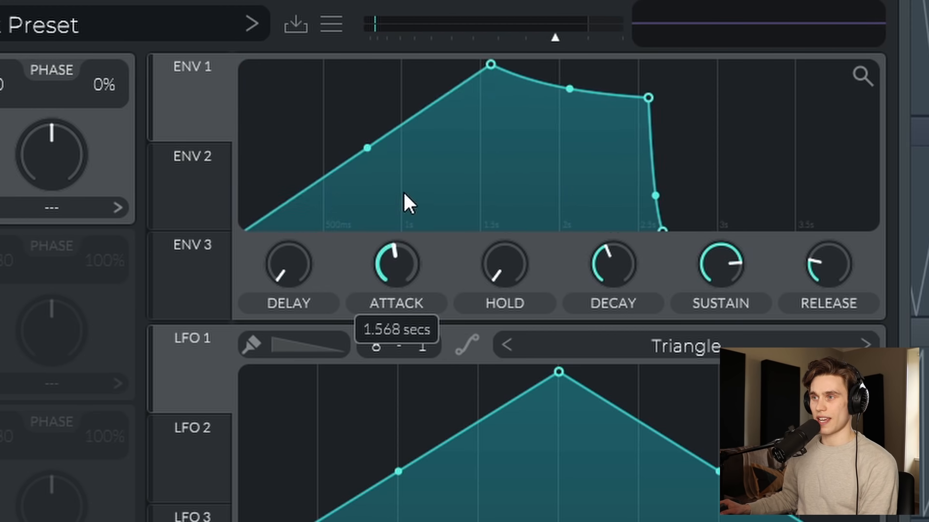
drag(489, 64, 337, 64)
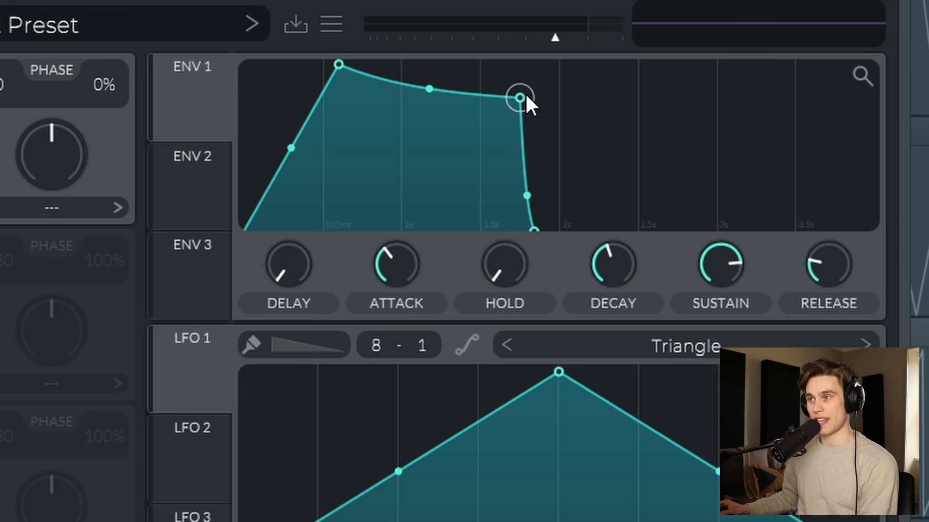
drag(520, 98, 520, 154)
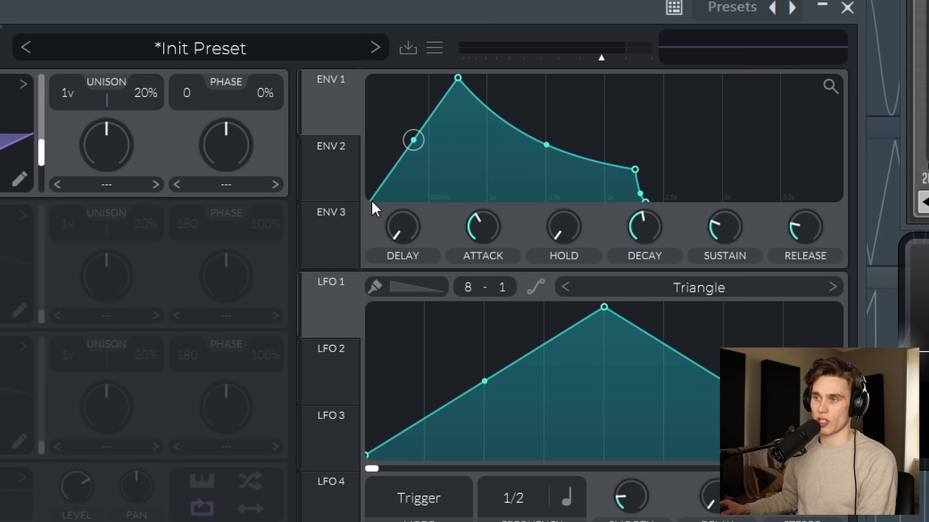
mouse_move(458, 80)
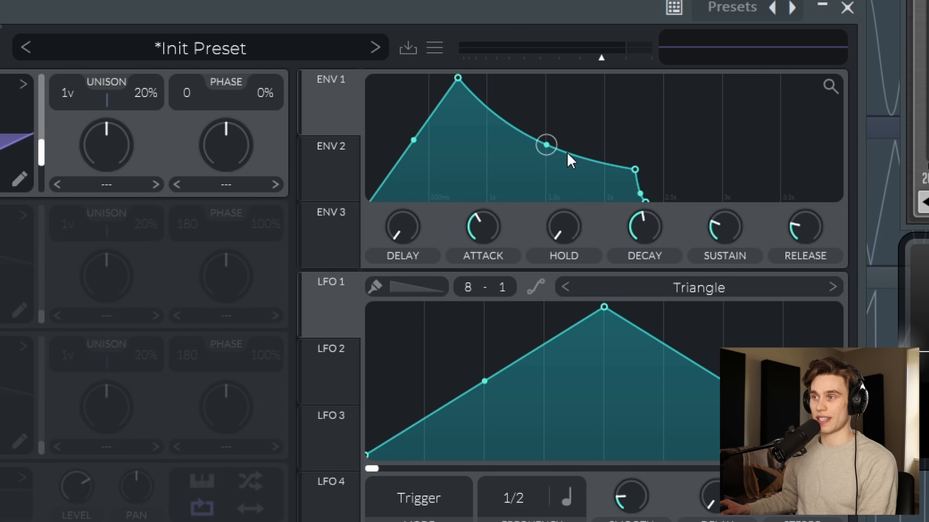
Curve ENV 1's decay, try a pluck, then settle on a fast attack into a medium sustain
drag(545, 145, 634, 167)
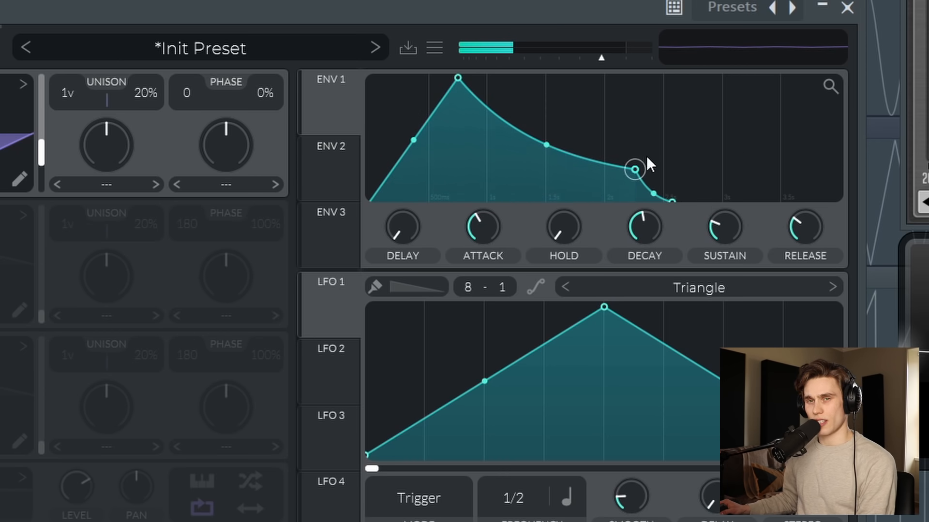
drag(633, 168, 651, 193)
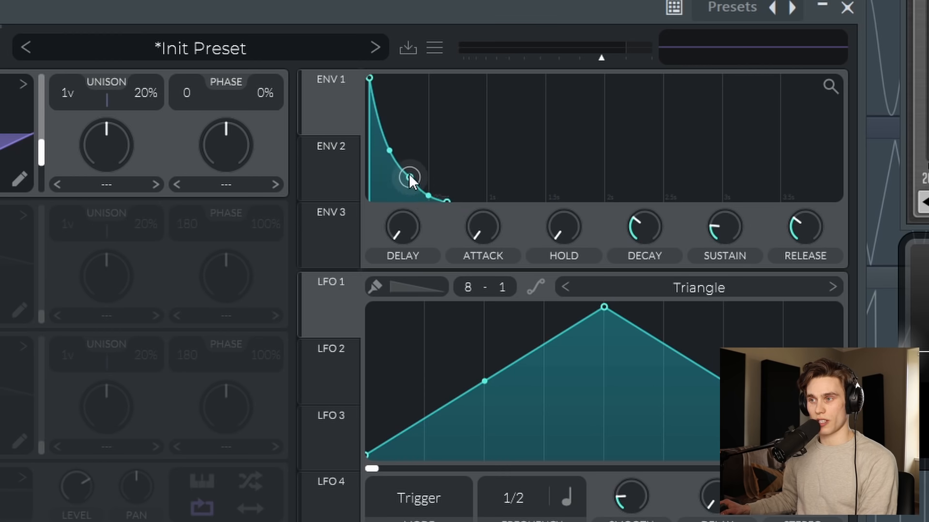
drag(408, 178, 447, 201)
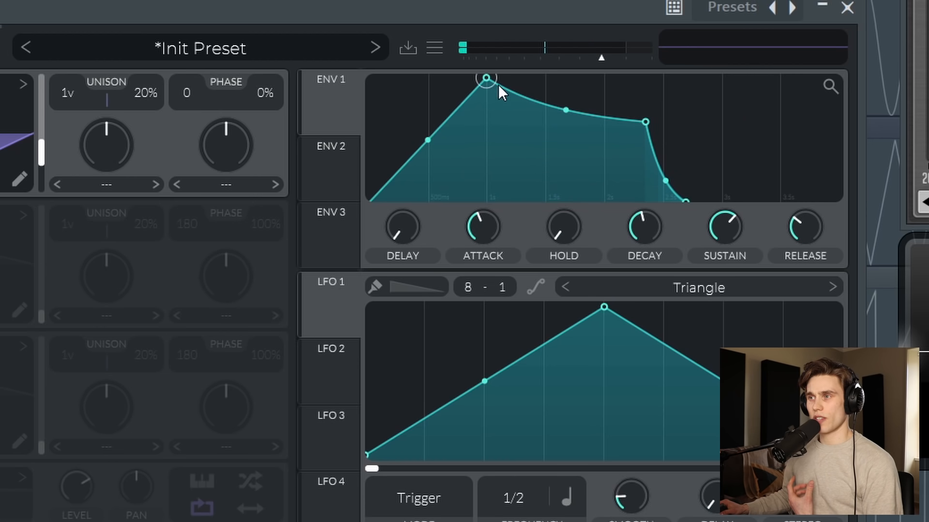
drag(485, 79, 384, 79)
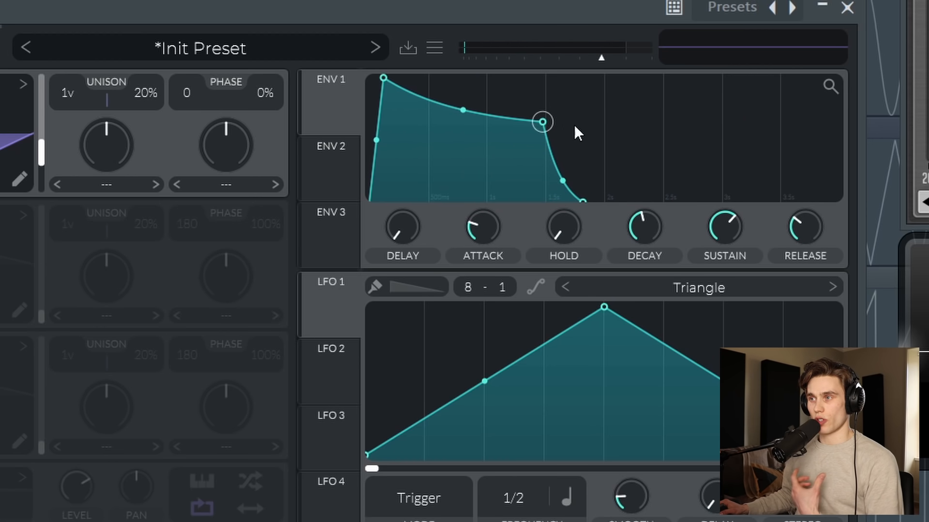
drag(541, 121, 516, 153)
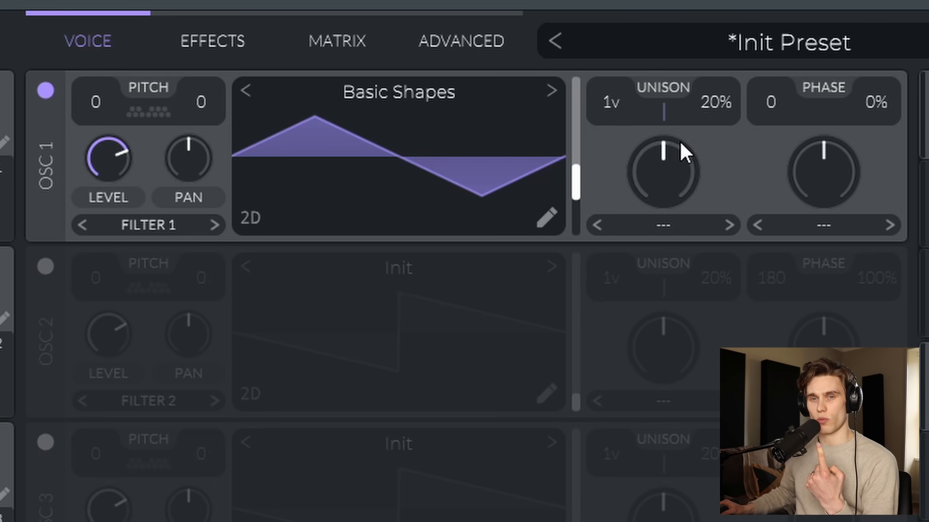
mouse_move(610, 116)
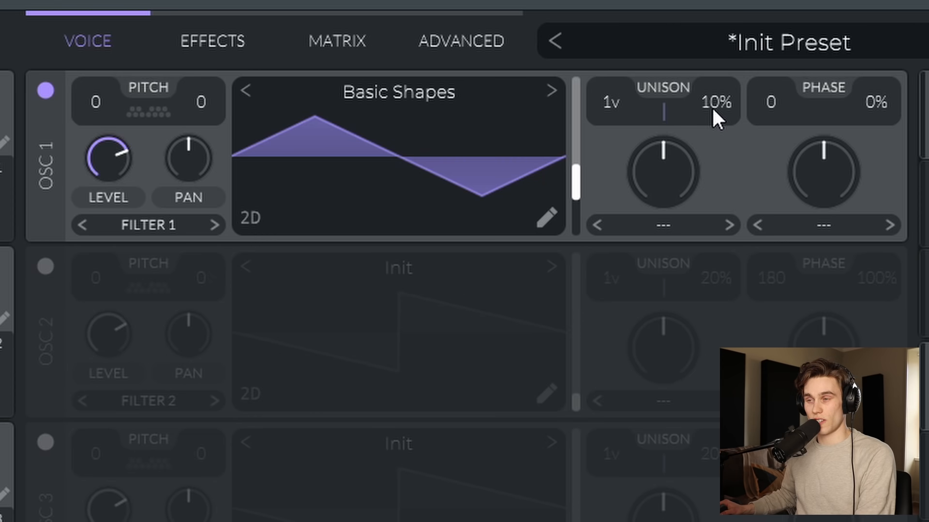
mouse_move(610, 121)
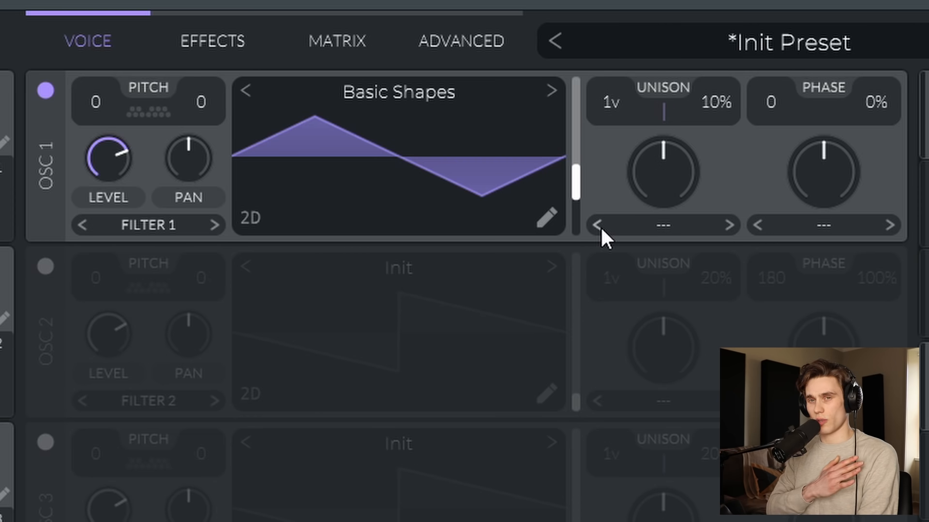
mouse_move(582, 167)
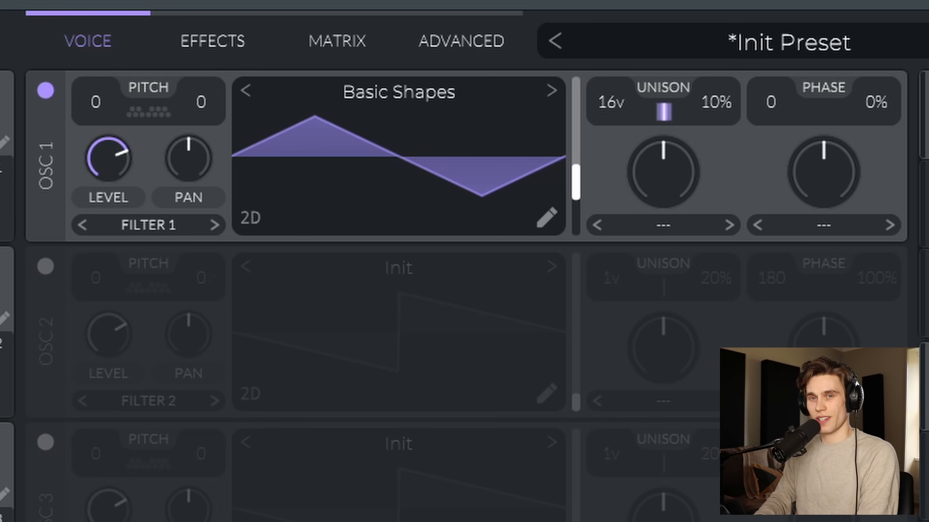
mouse_move(616, 115)
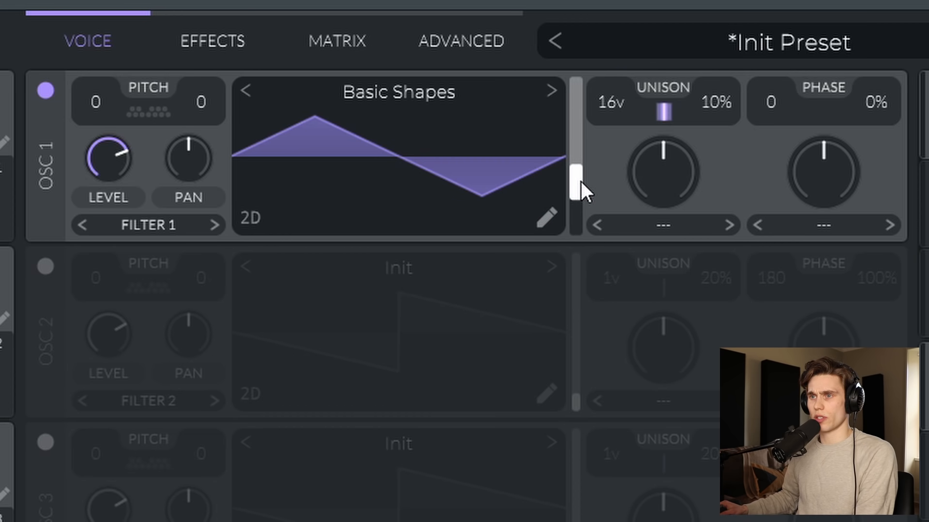
Morph OSC 1's wave frame from triangle to saw
drag(575, 178, 575, 157)
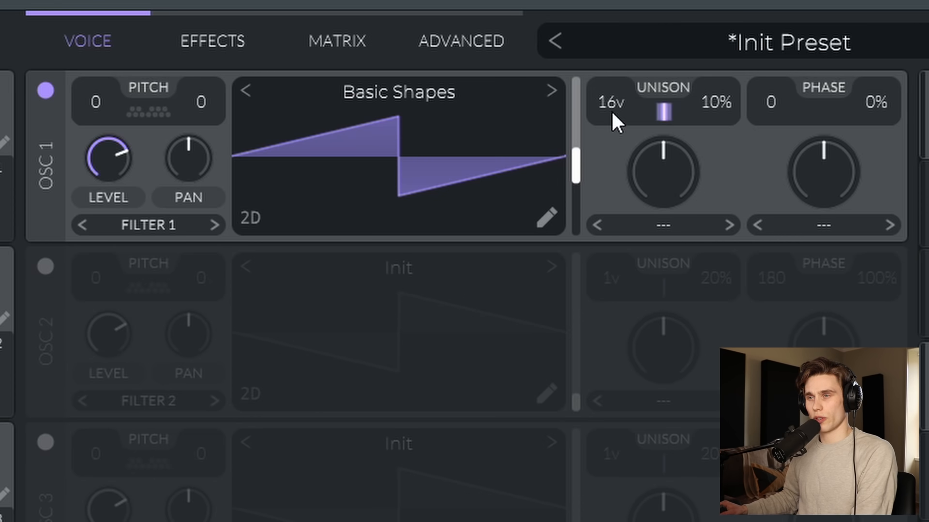
mouse_move(722, 115)
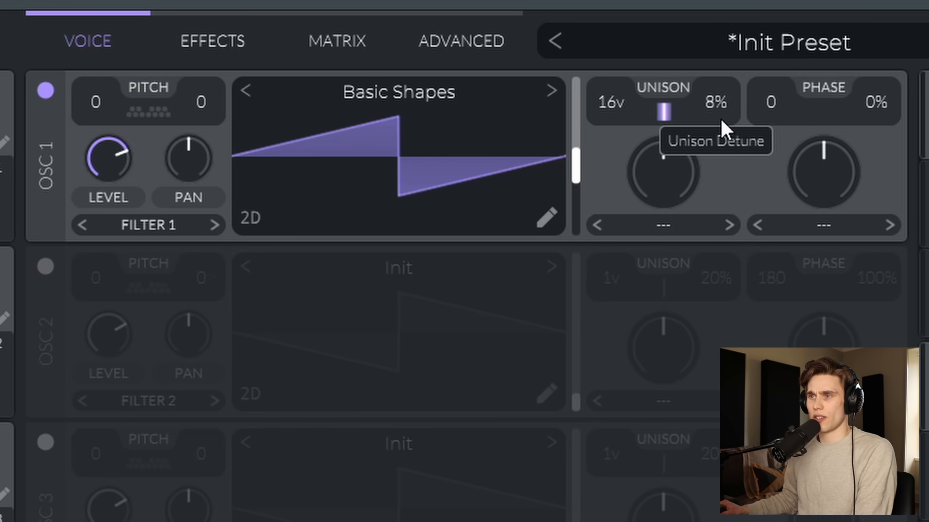
Sweep OSC 1's unison detune between 0% and 37%, settling at about 15%
drag(663, 106, 663, 118)
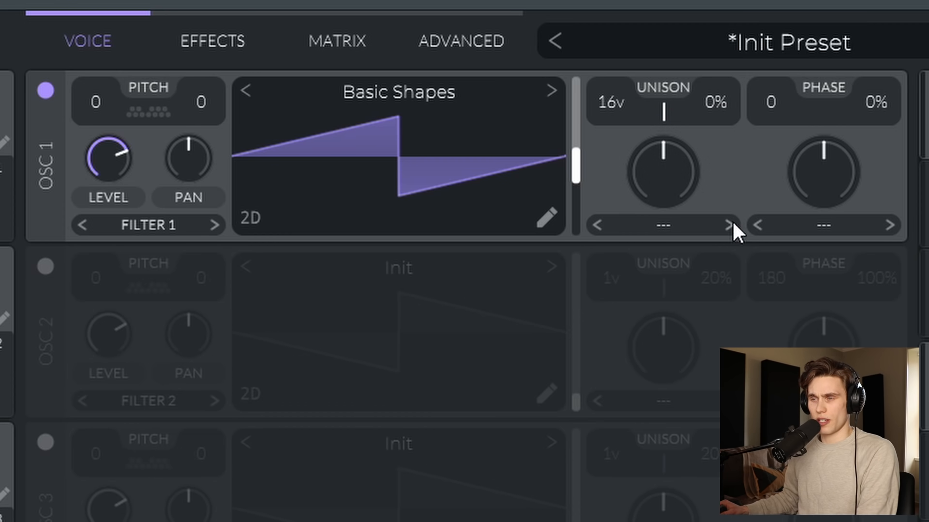
drag(663, 102, 664, 101)
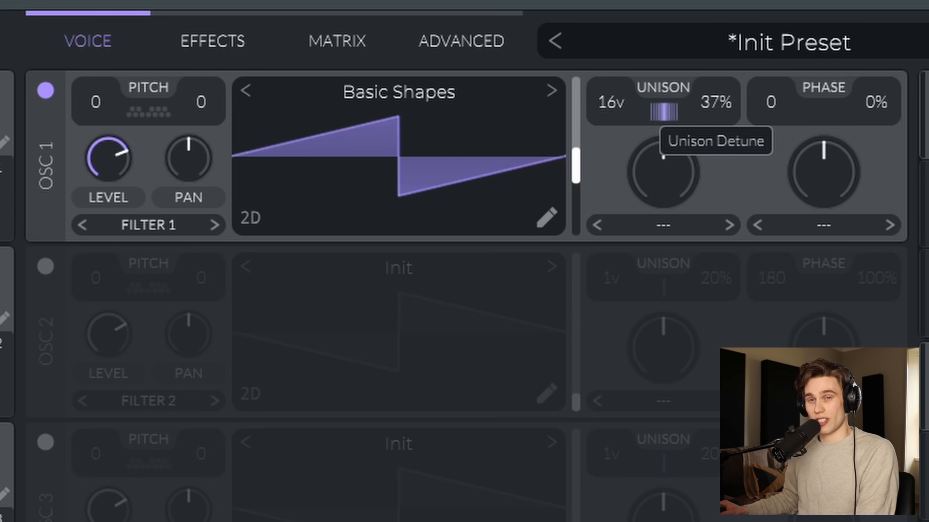
drag(664, 112, 664, 112)
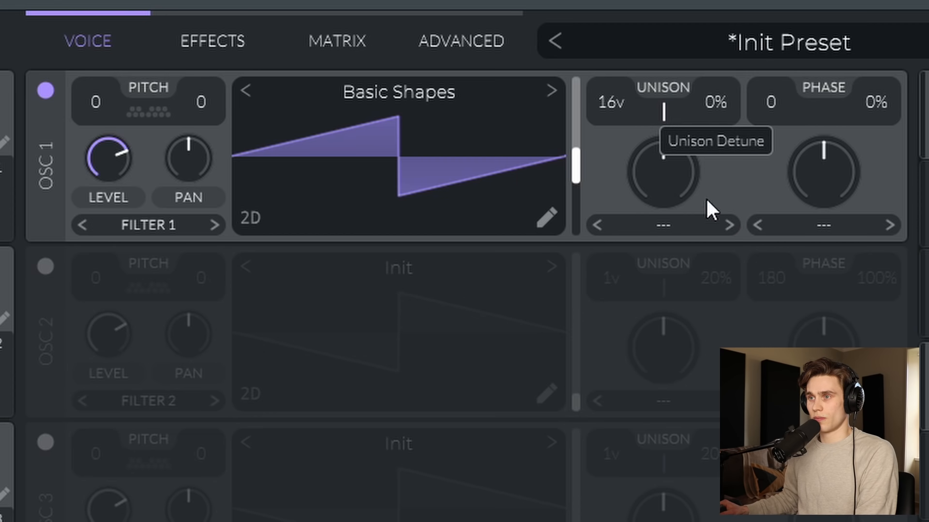
drag(666, 109, 666, 105)
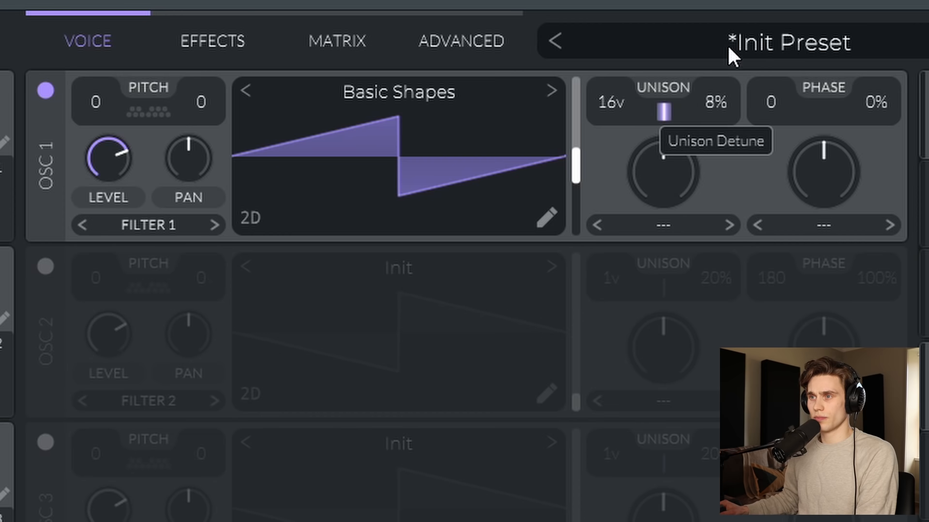
drag(658, 101, 680, 101)
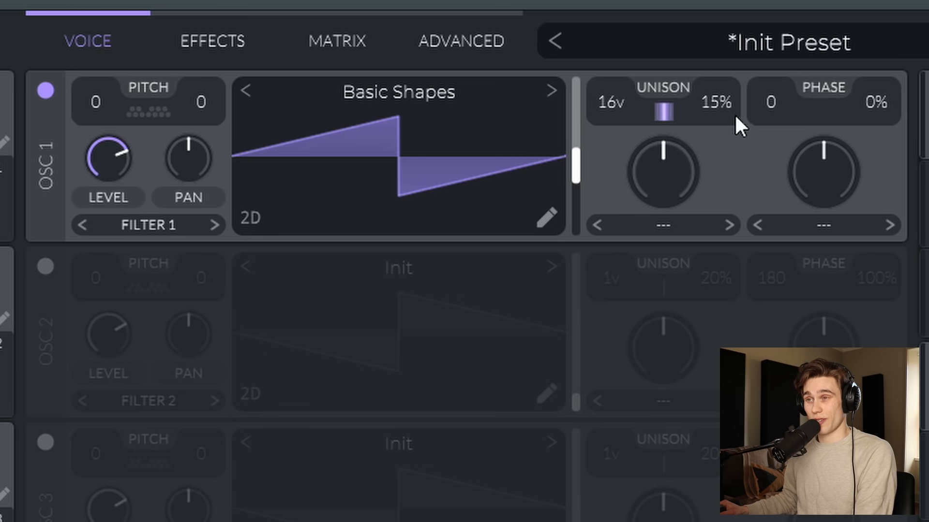
mouse_move(610, 115)
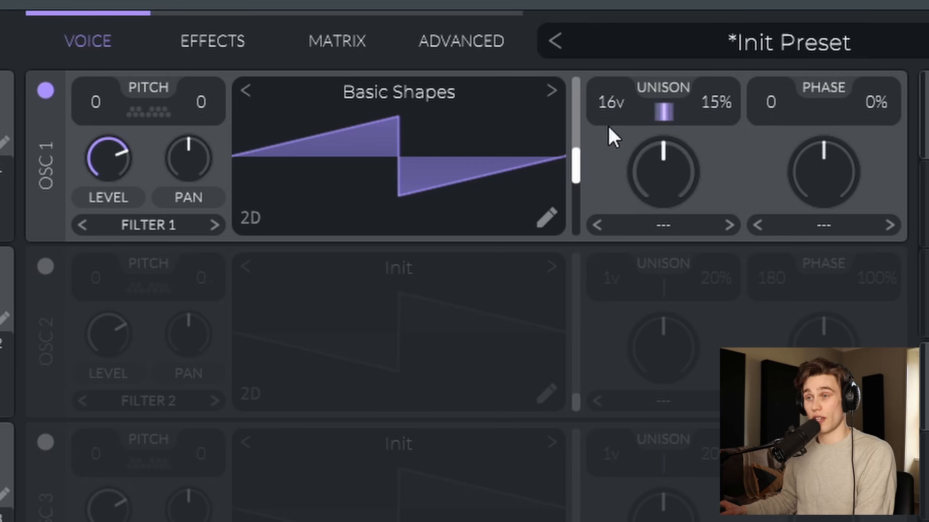
mouse_move(726, 131)
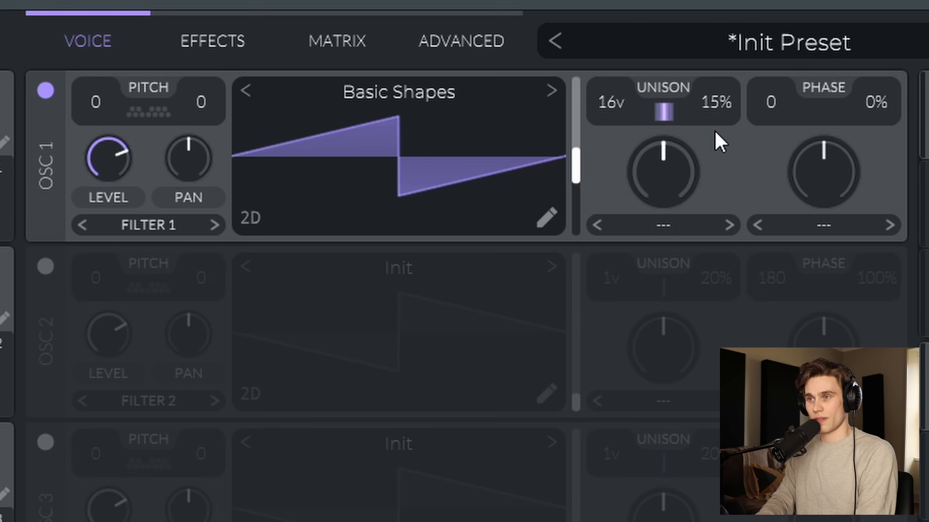
mouse_move(692, 140)
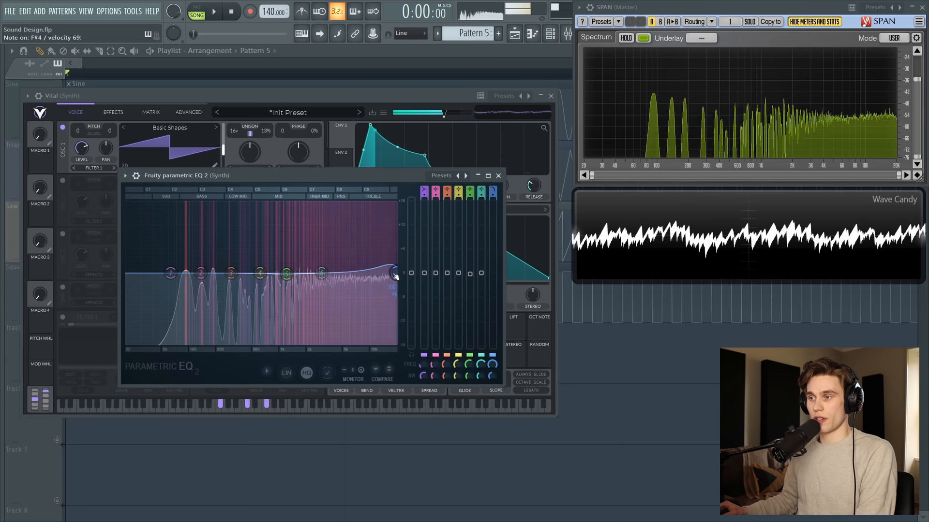
In Parametric EQ 2, cut highs and notch band 2 near 112 Hz, flatten it, then close the EQ
drag(394, 276, 382, 273)
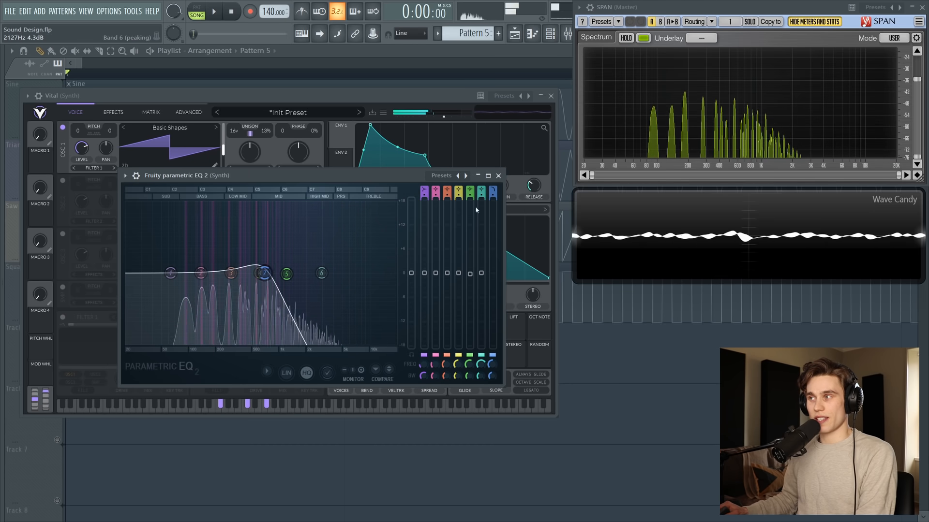
drag(287, 274, 285, 275)
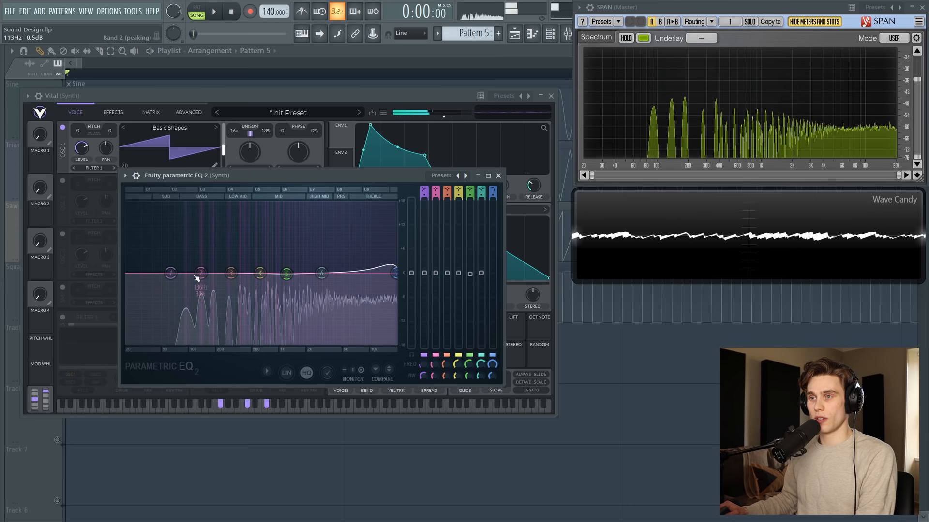
drag(200, 273, 194, 340)
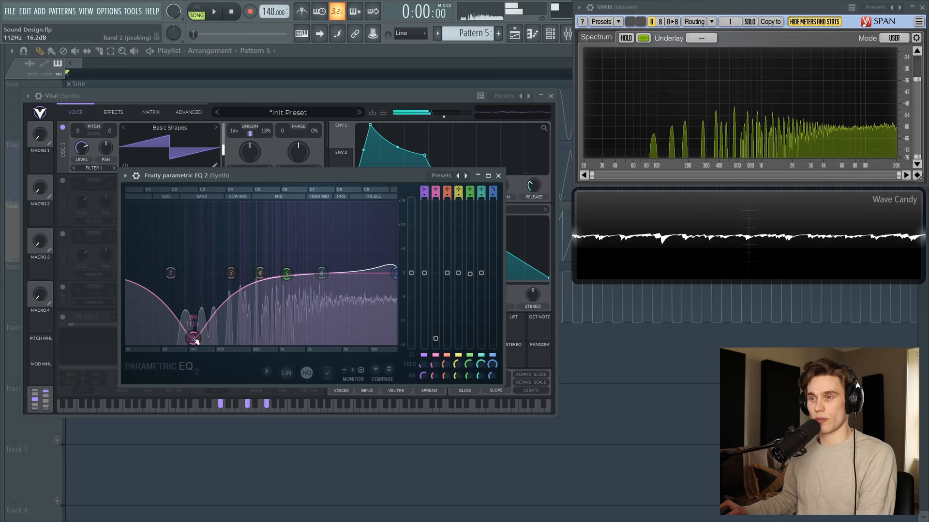
drag(192, 340, 189, 290)
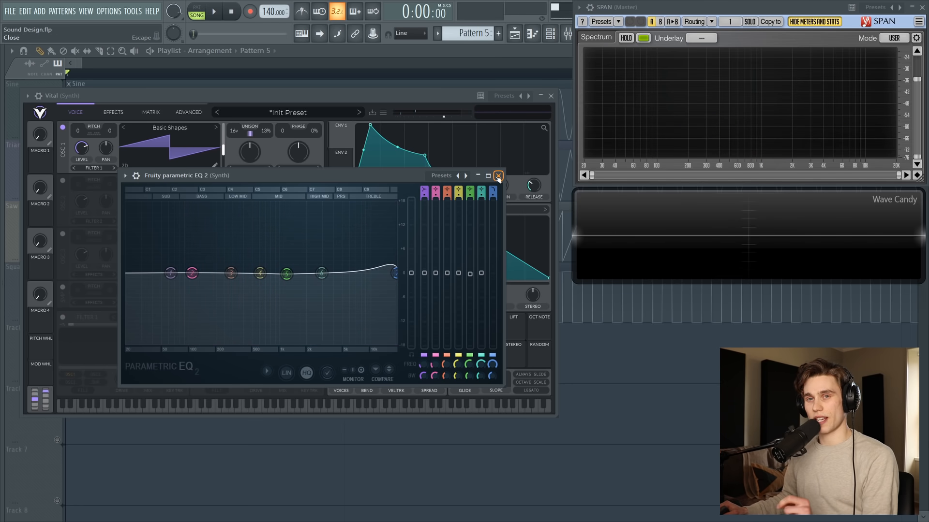
click(497, 176)
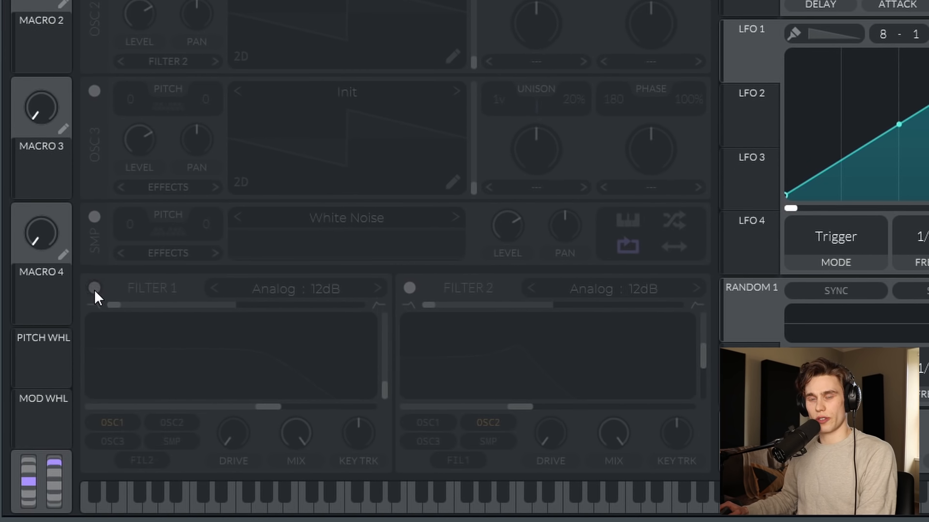
Enable Filter 1 and sweep its cutoff up and down with a boosted resonance peak
click(94, 288)
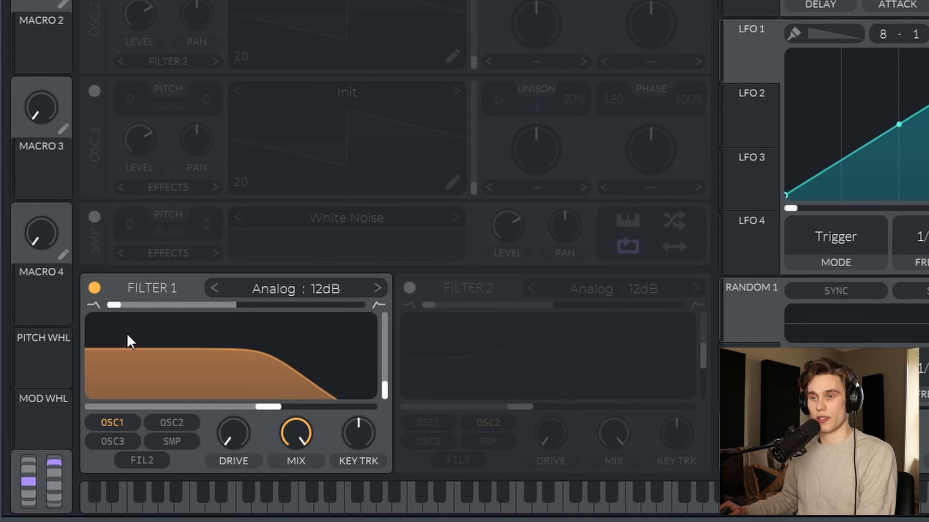
mouse_move(346, 384)
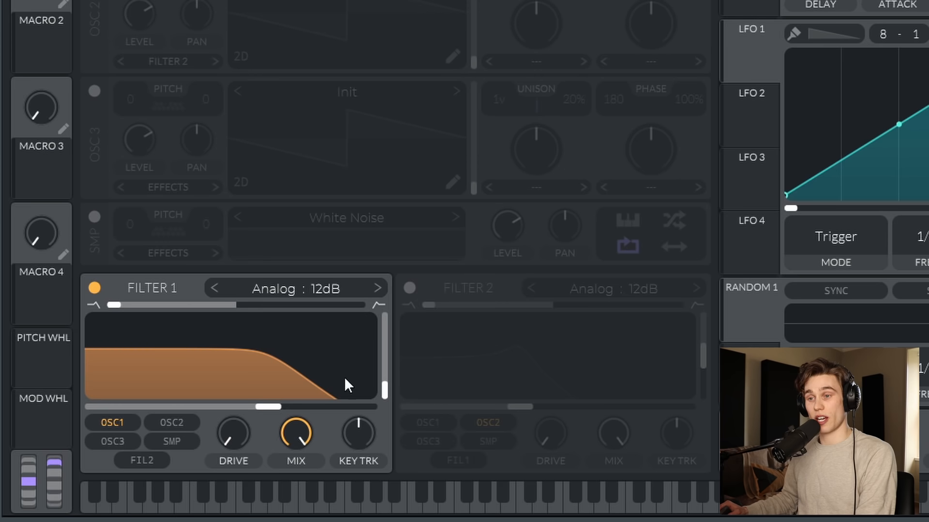
mouse_move(328, 361)
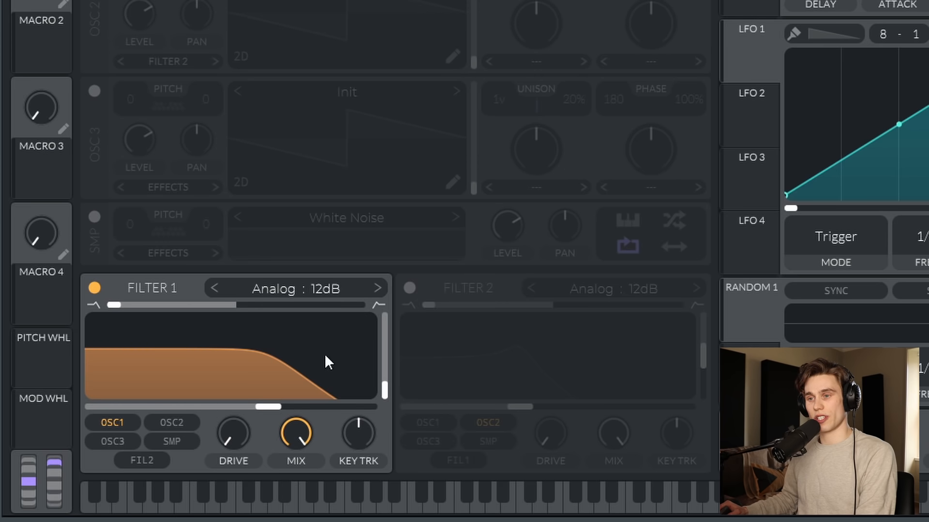
mouse_move(336, 238)
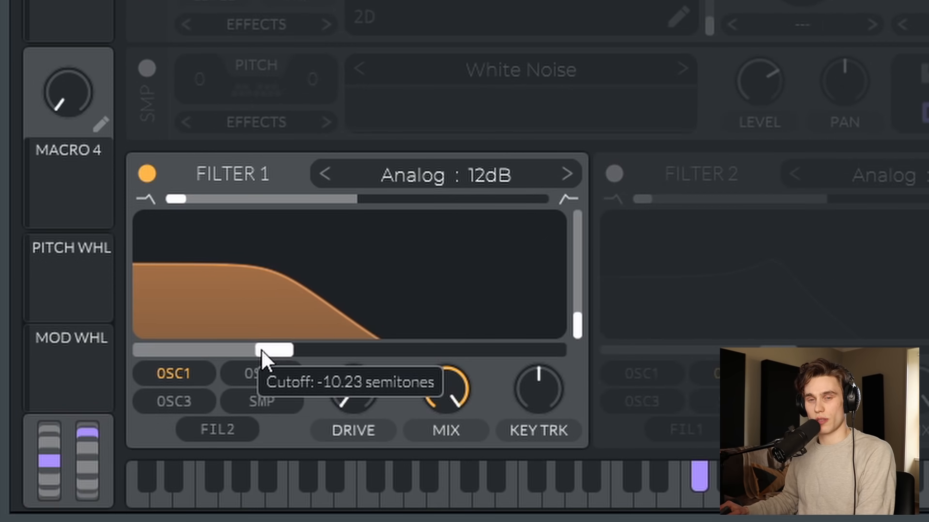
drag(276, 349, 346, 349)
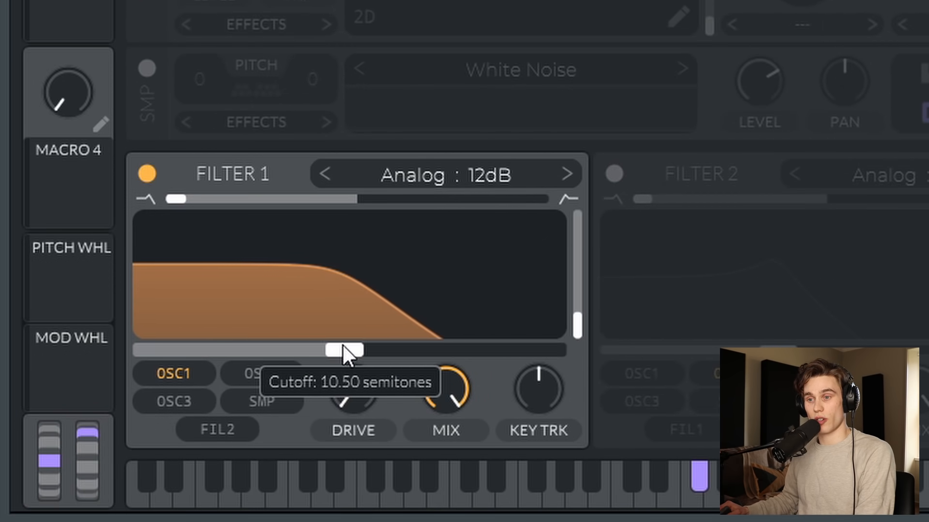
drag(343, 349, 426, 350)
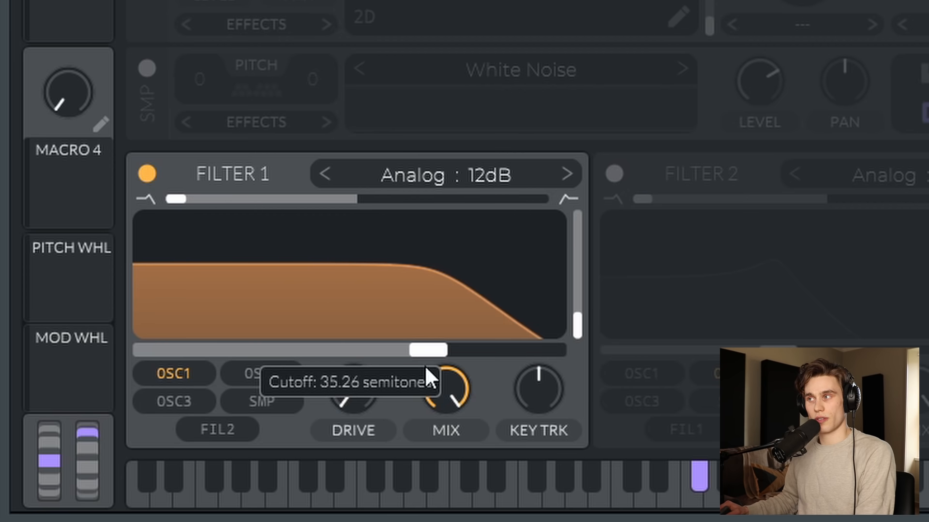
drag(426, 349, 292, 349)
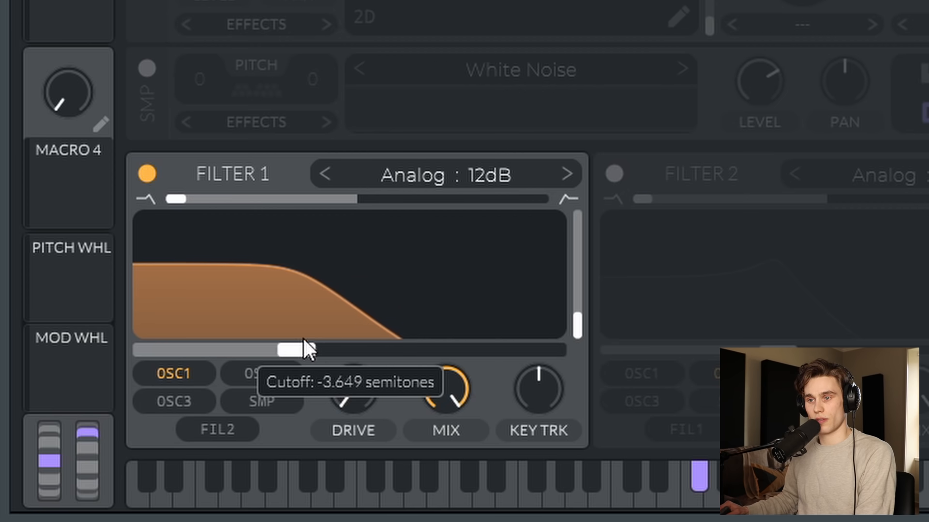
drag(299, 350, 368, 350)
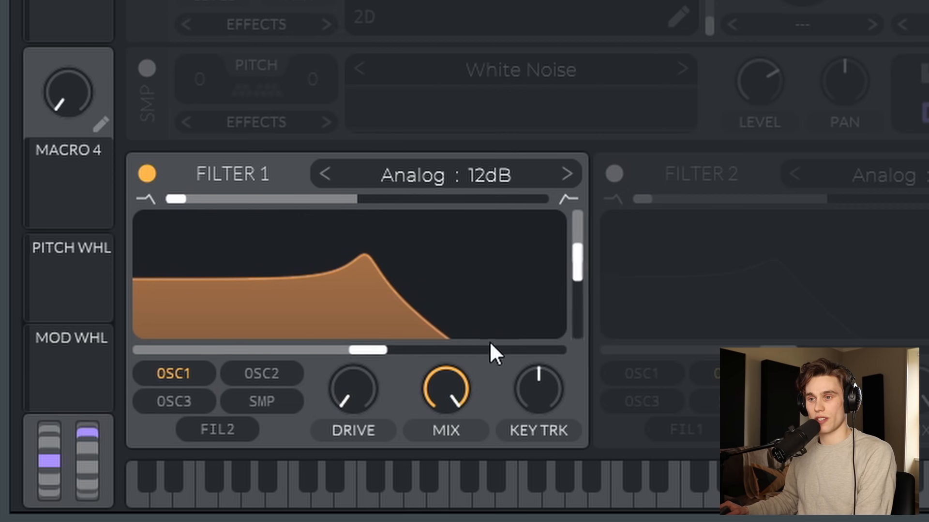
drag(368, 349, 510, 350)
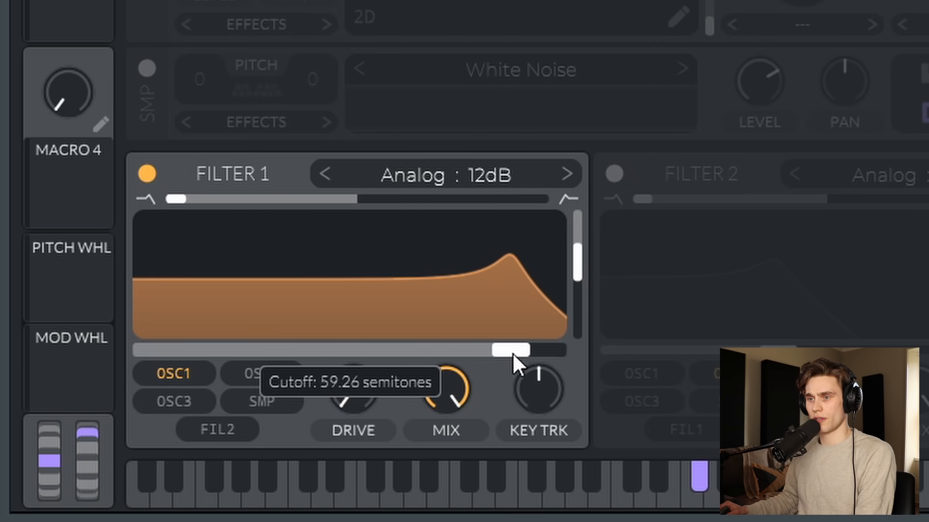
drag(510, 350, 379, 350)
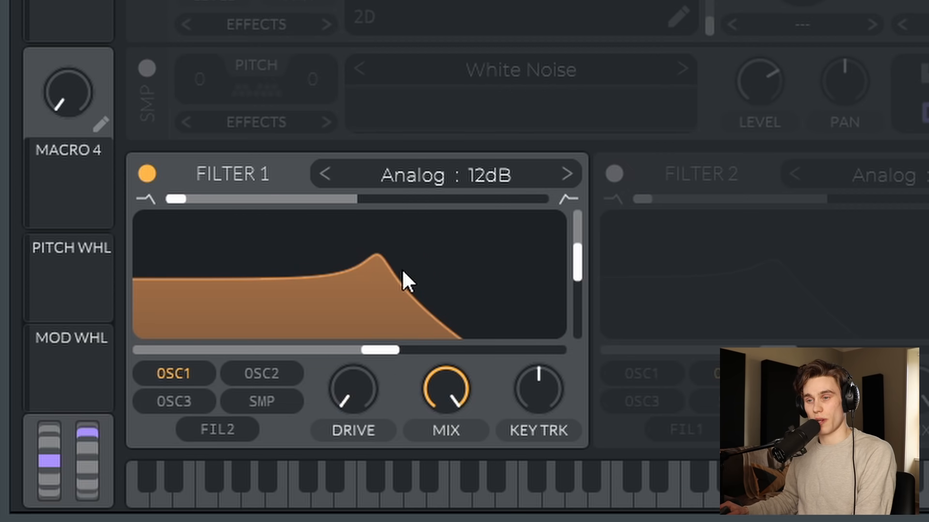
mouse_move(513, 335)
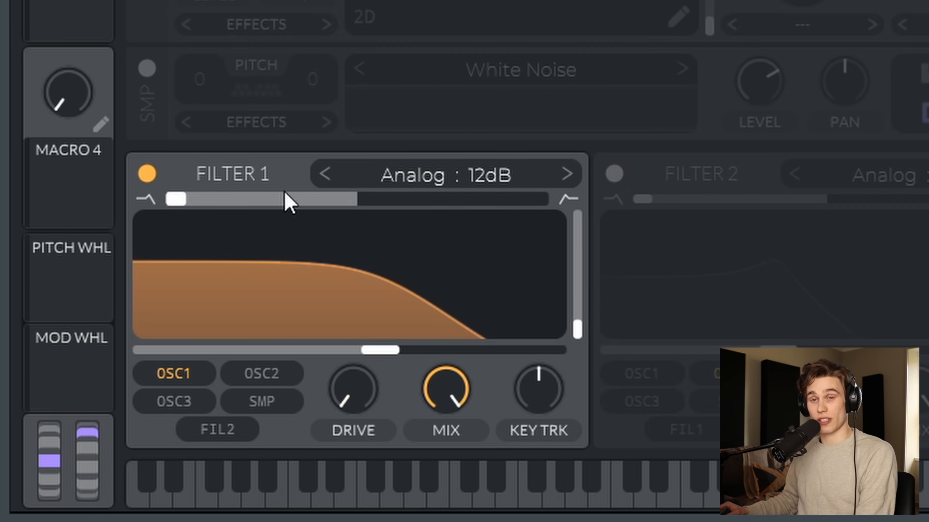
Morph Filter 1's blend through high-pass and settle on a band-pass shape
drag(175, 199, 273, 200)
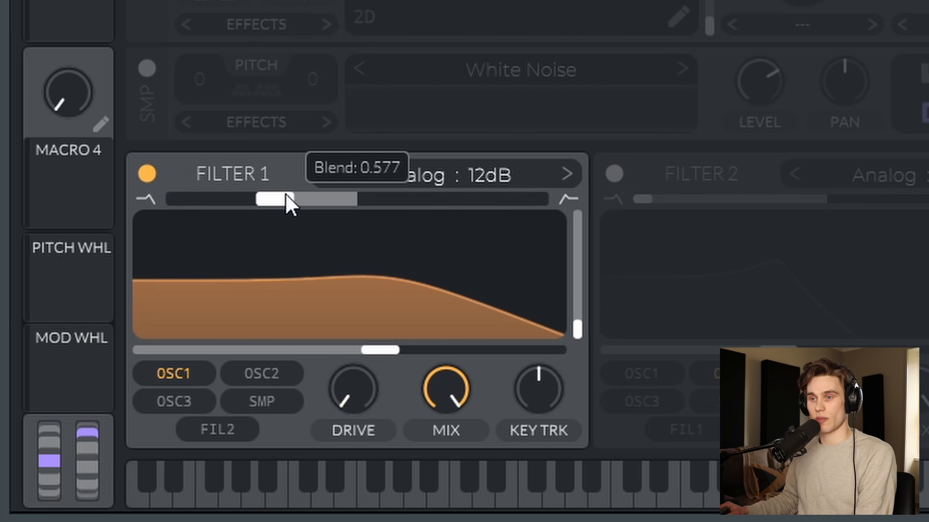
drag(273, 200, 536, 200)
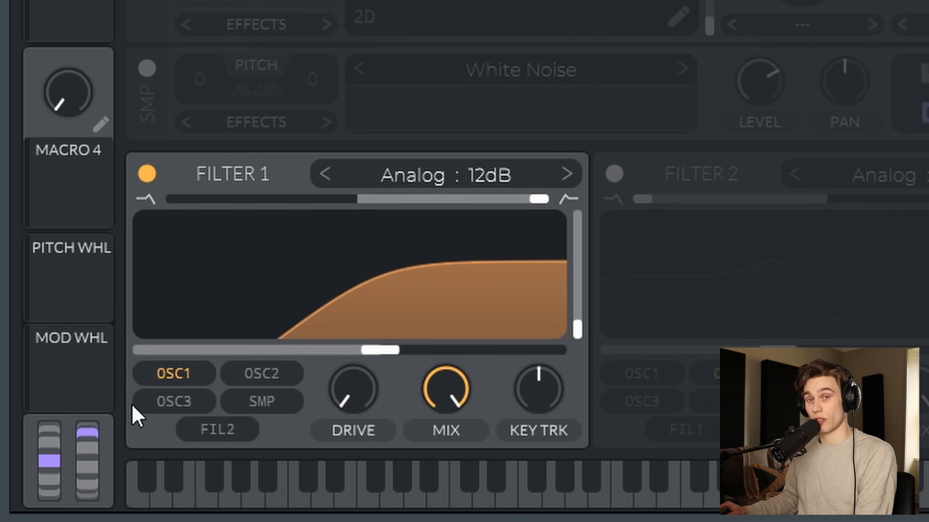
drag(379, 349, 399, 350)
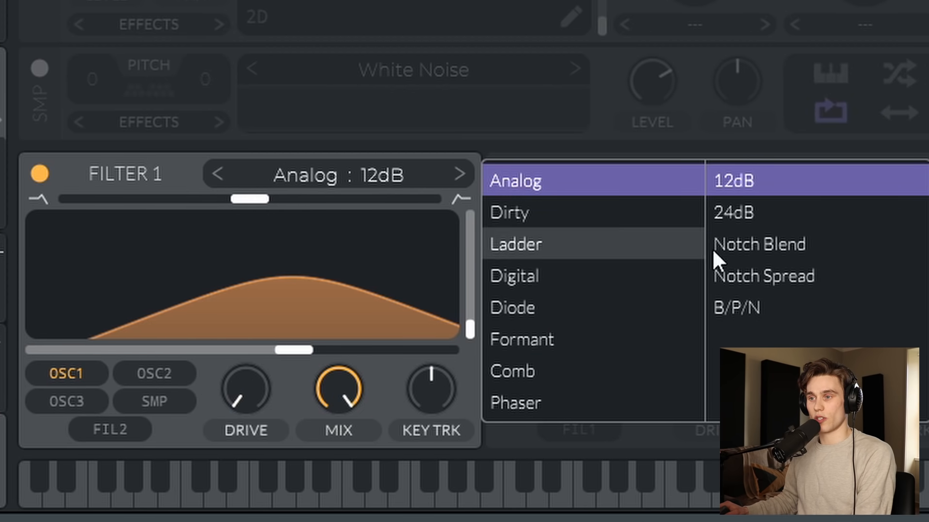
Switch Filter 1 to Notch Blend mode and sweep the notch lower and higher
click(760, 244)
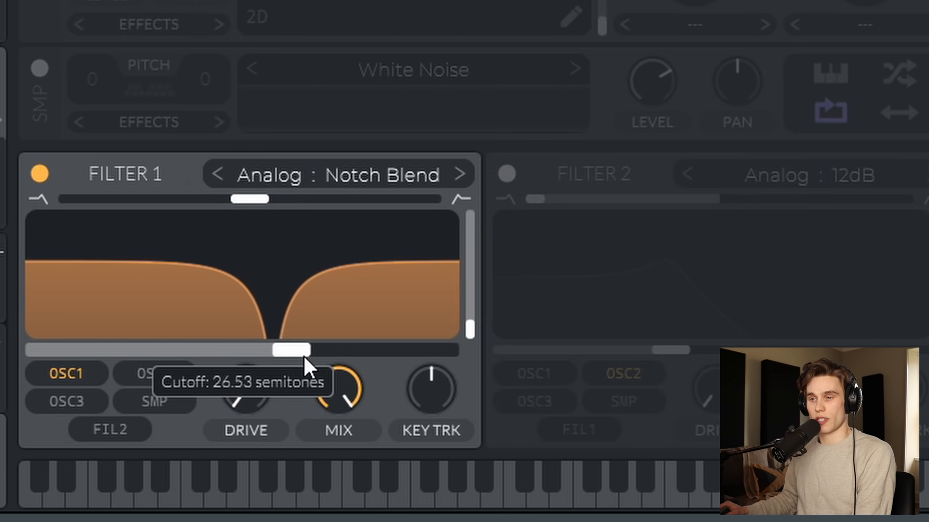
drag(290, 349, 245, 349)
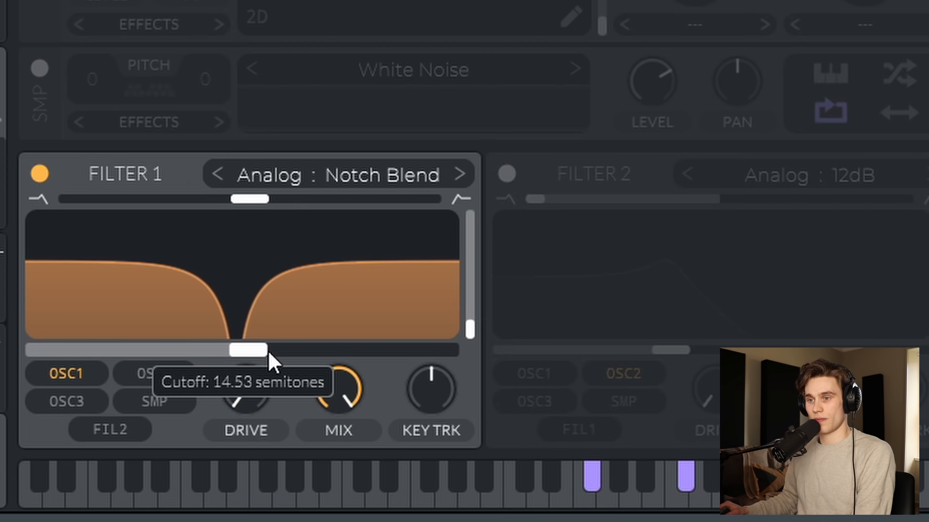
drag(249, 350, 323, 351)
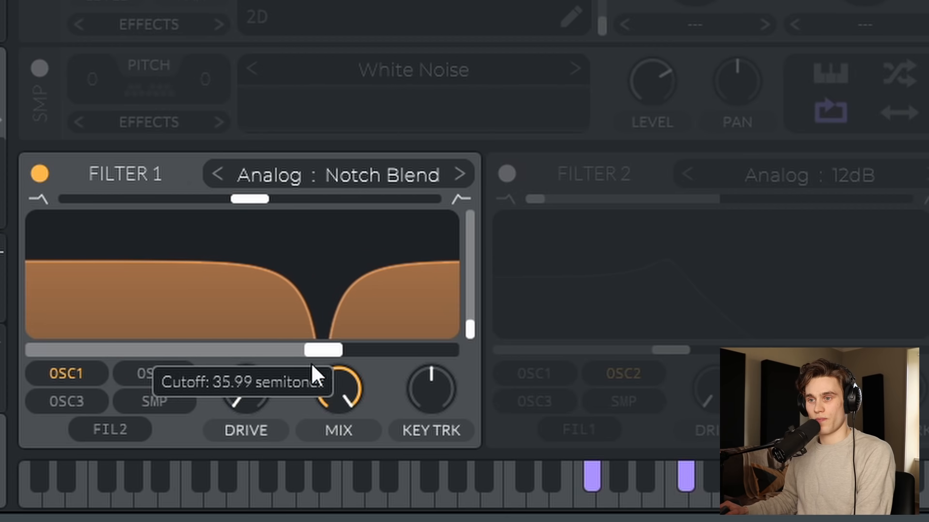
Return Filter 1 to the Analog 12dB low-pass and nudge its cutoff up
click(329, 174)
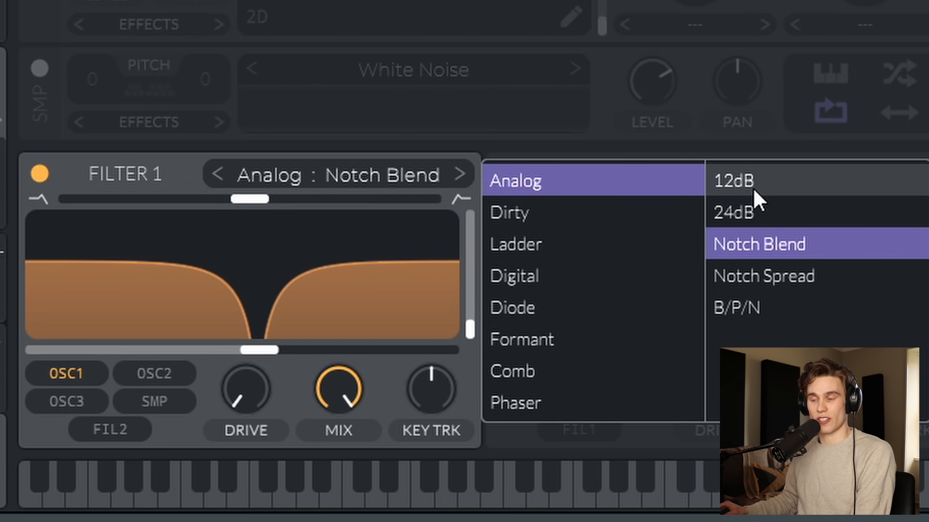
click(732, 180)
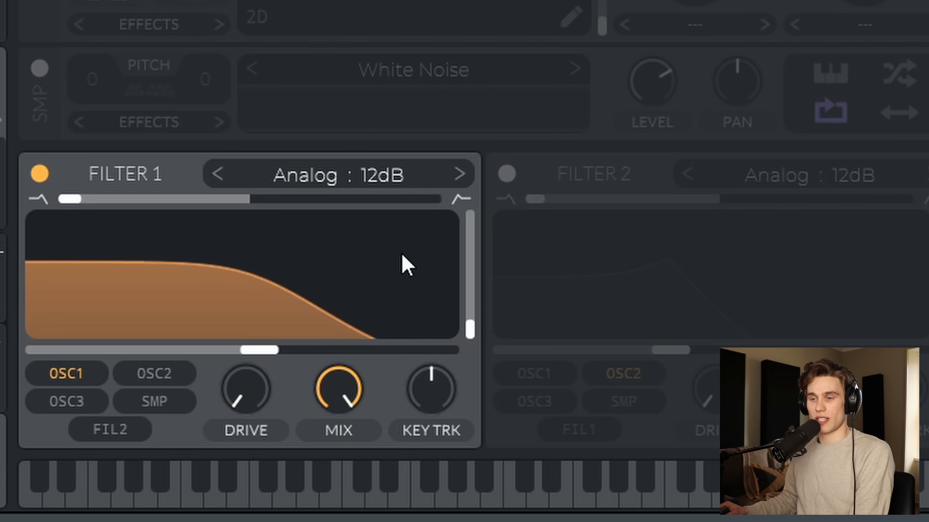
mouse_move(49, 253)
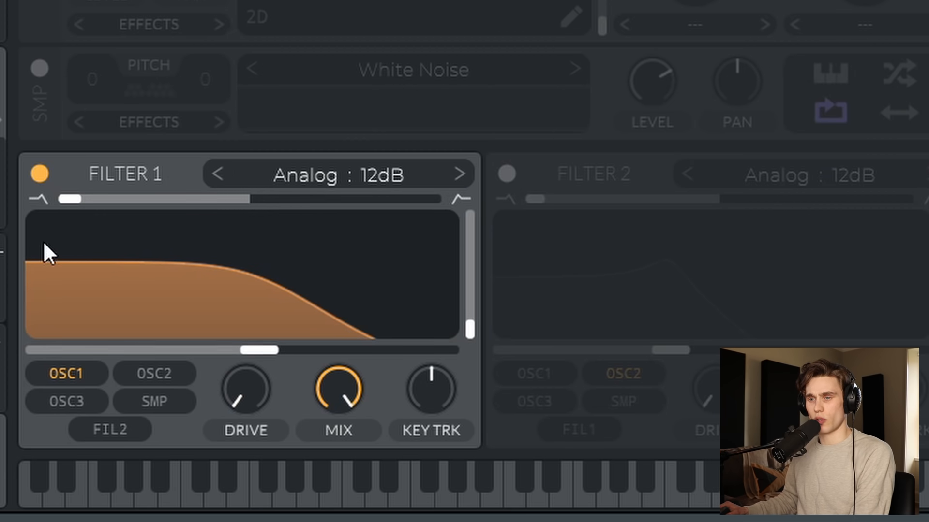
drag(242, 351, 296, 350)
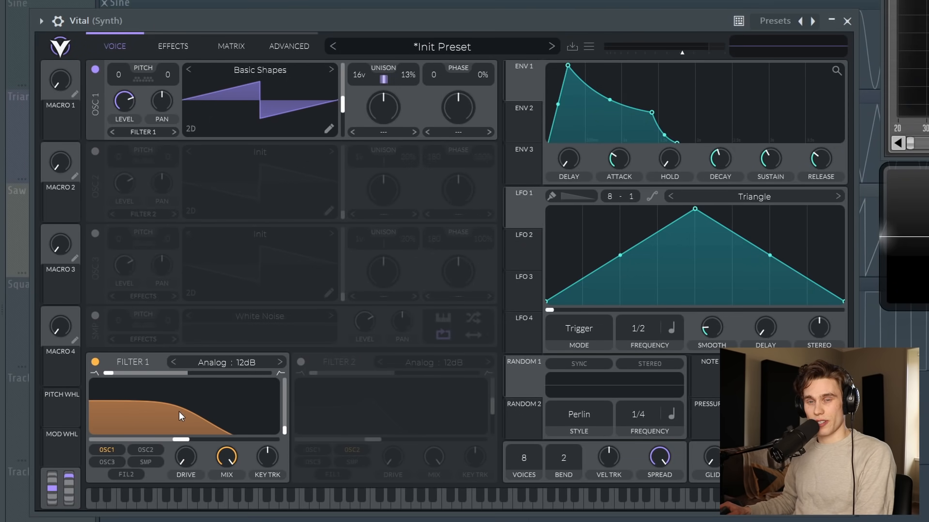
Bring up ENV 2 and route it to Filter 1's cutoff
click(522, 123)
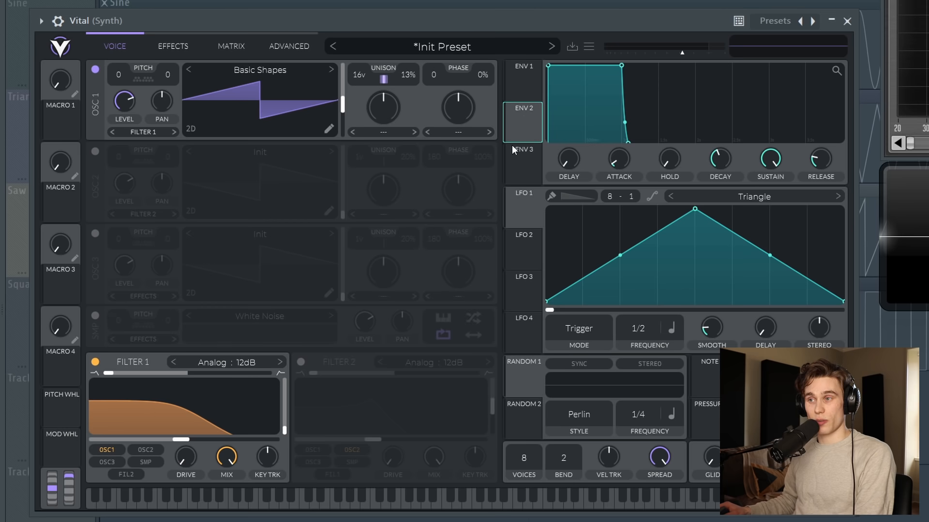
click(522, 81)
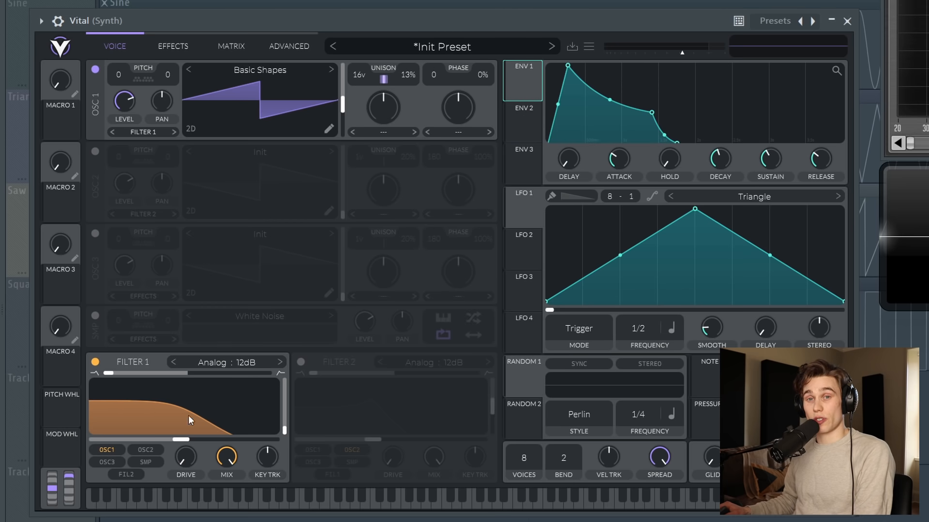
mouse_move(603, 205)
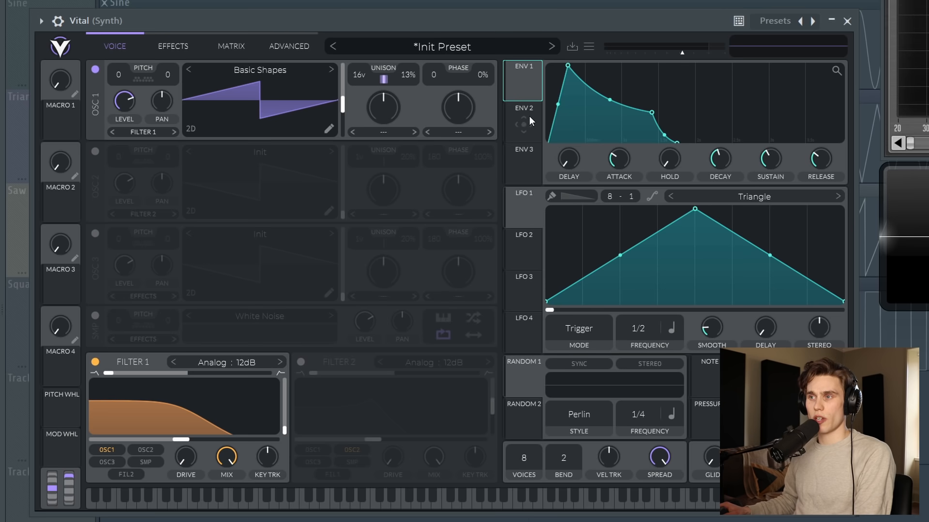
click(521, 115)
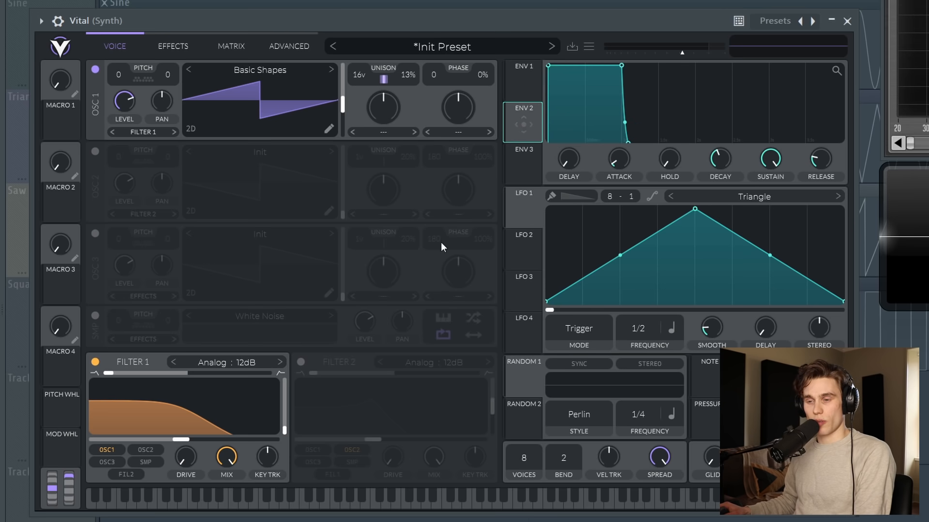
mouse_move(277, 396)
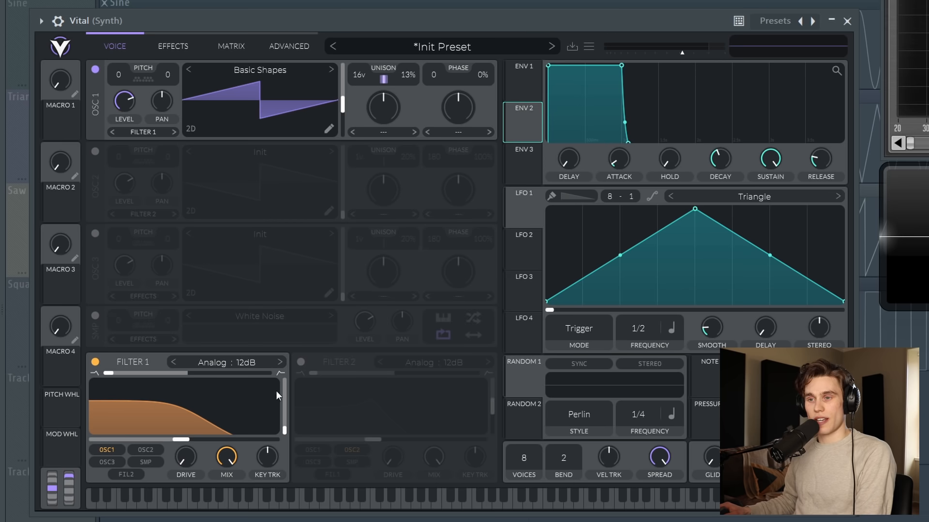
mouse_move(192, 427)
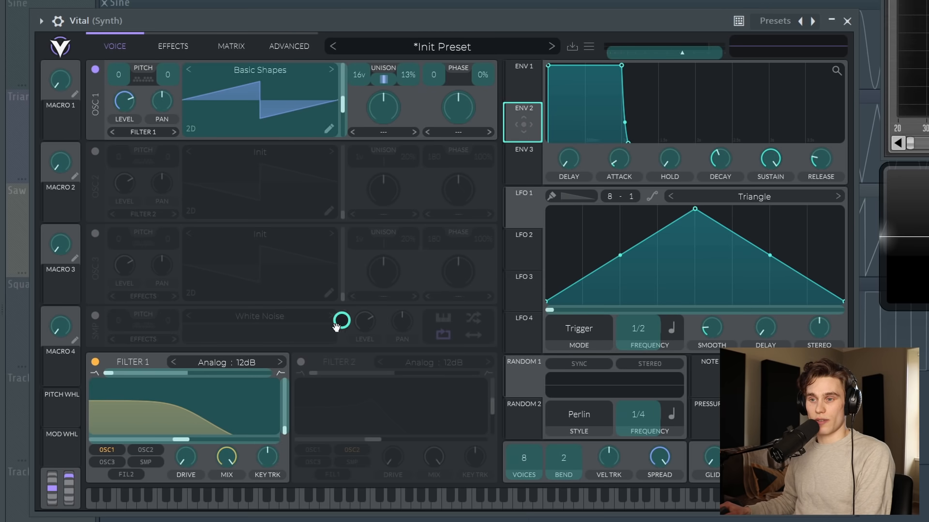
drag(340, 326, 184, 426)
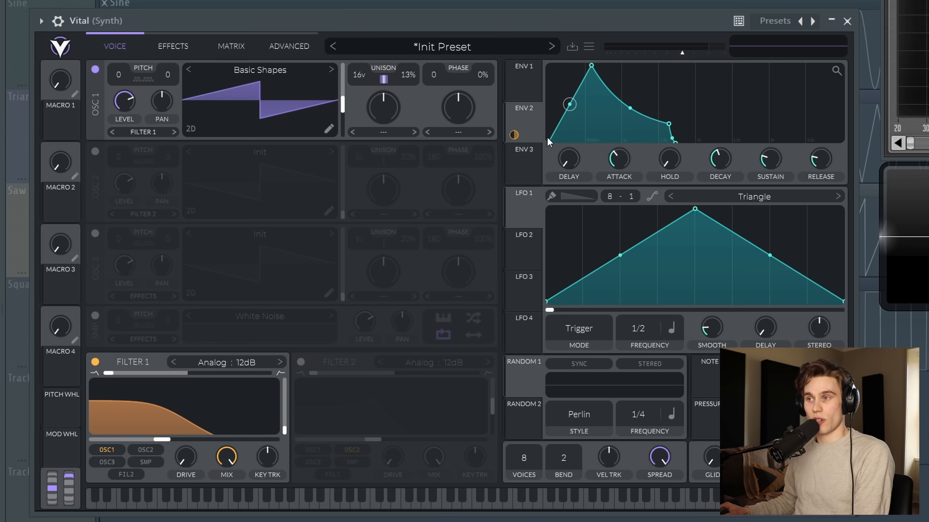
mouse_move(734, 324)
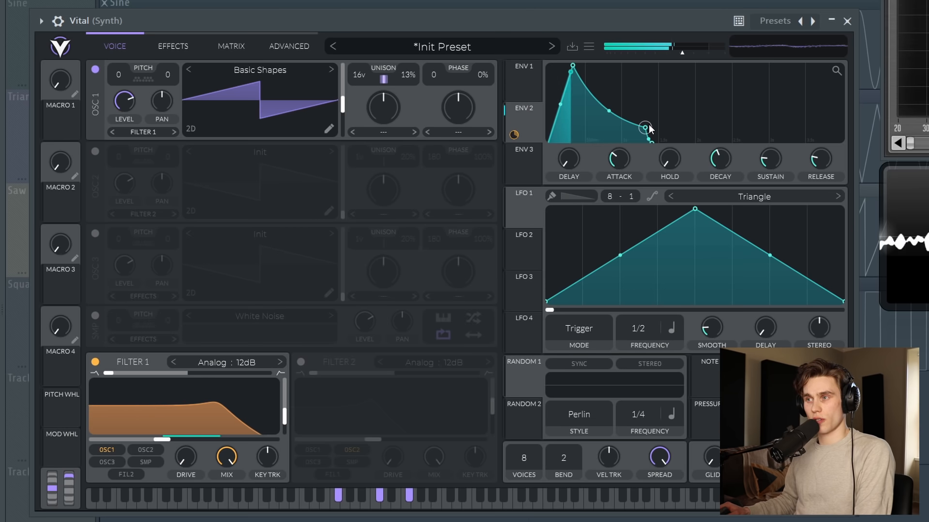
Shorten Envelope 2's decay for a plucky cutoff sweep, then review Envelope 1's shape
drag(645, 128, 608, 110)
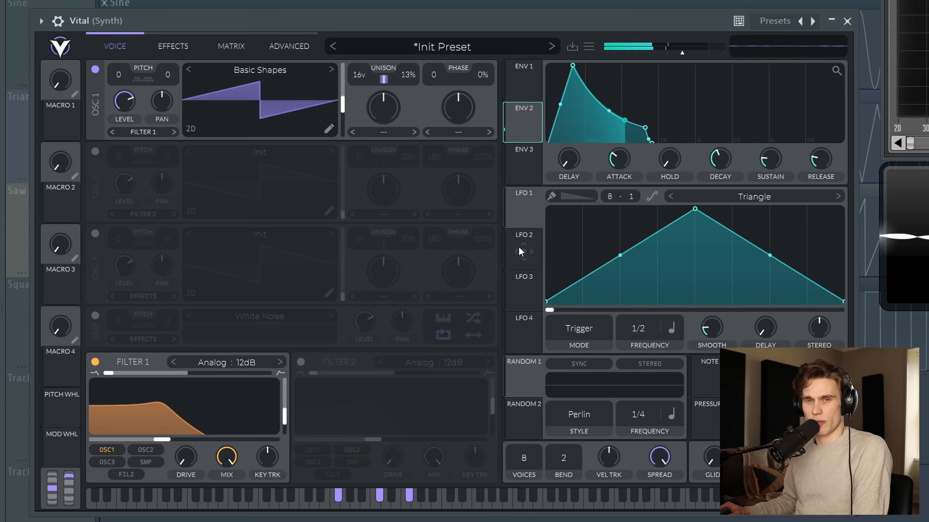
click(522, 80)
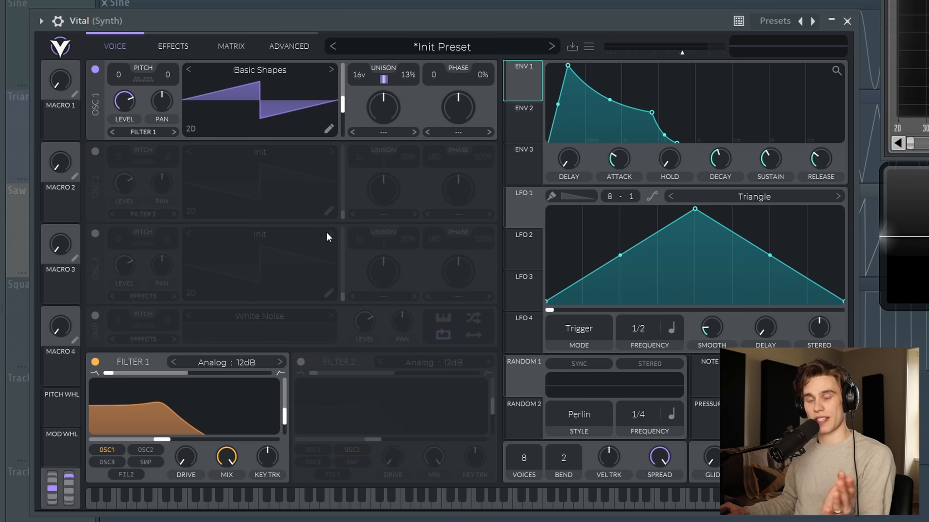
mouse_move(360, 298)
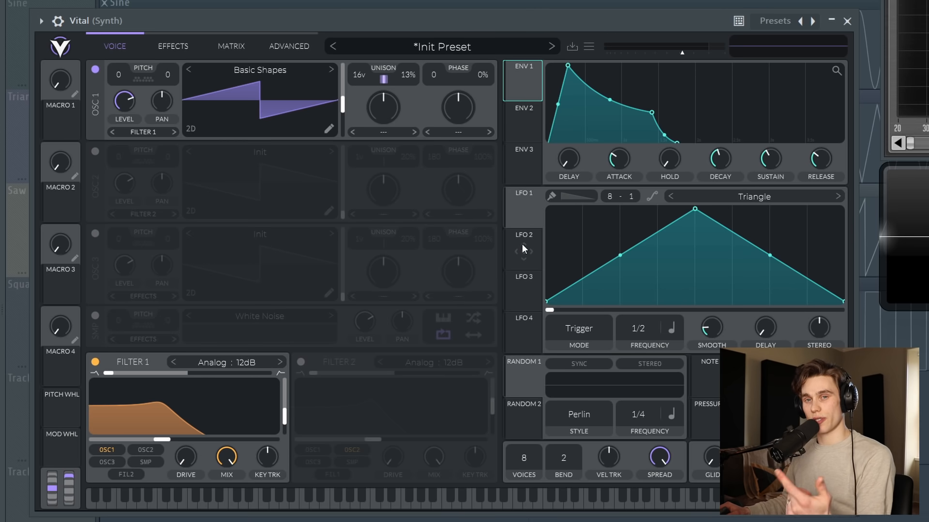
mouse_move(527, 212)
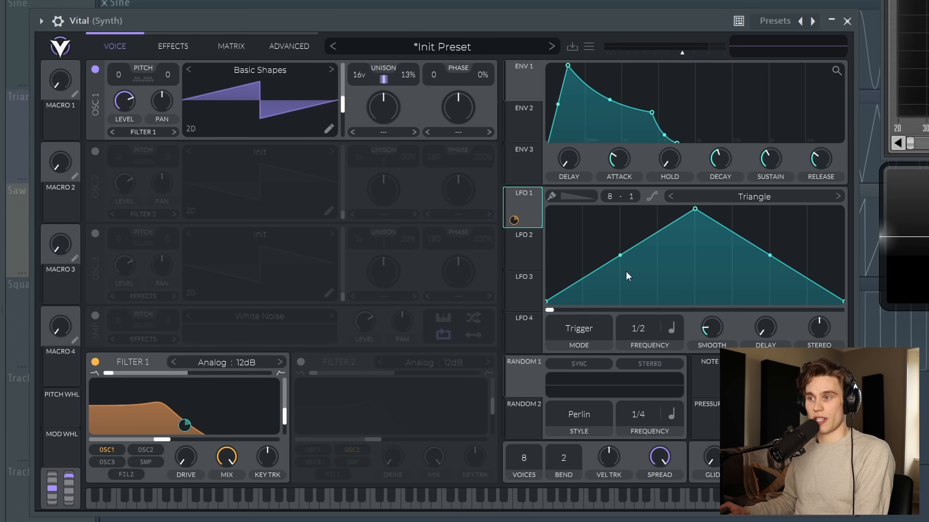
mouse_move(663, 215)
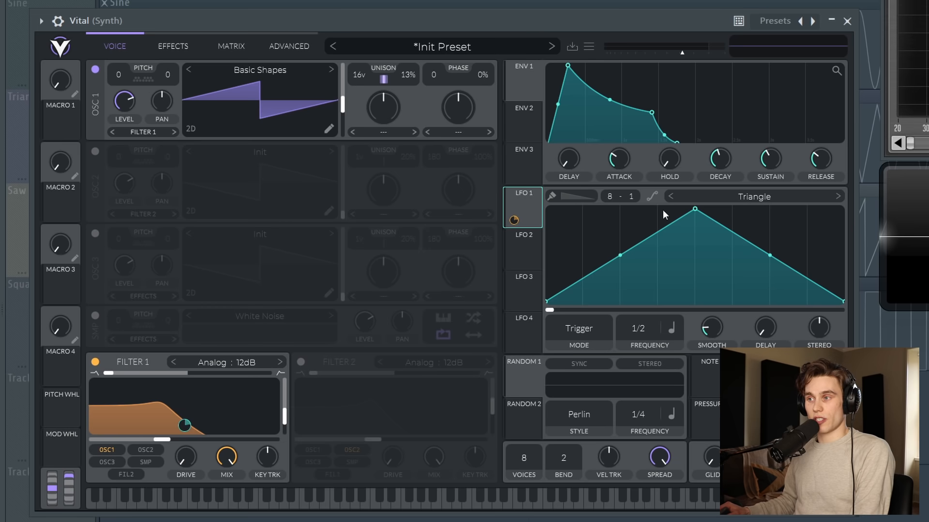
mouse_move(639, 255)
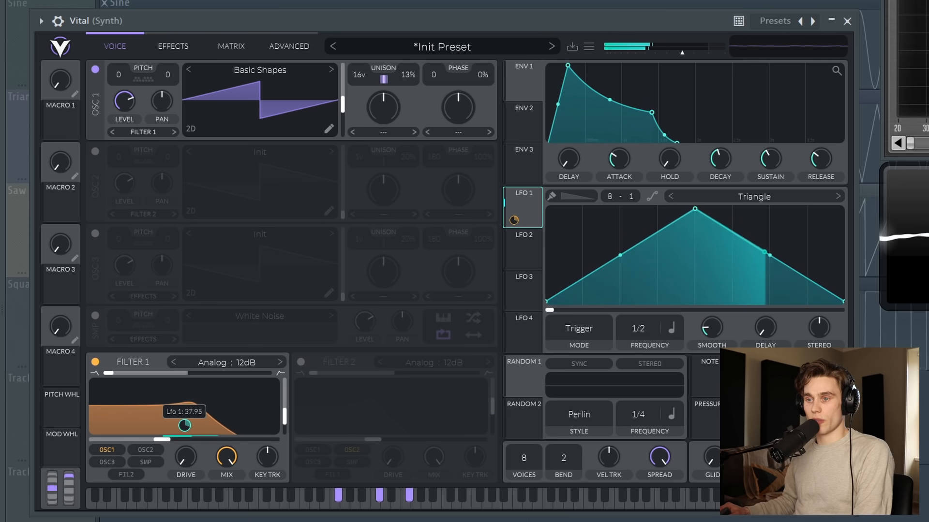
Set LFO 1's modulation depth on Filter 1 cutoff to a moderate amount
drag(184, 426, 184, 426)
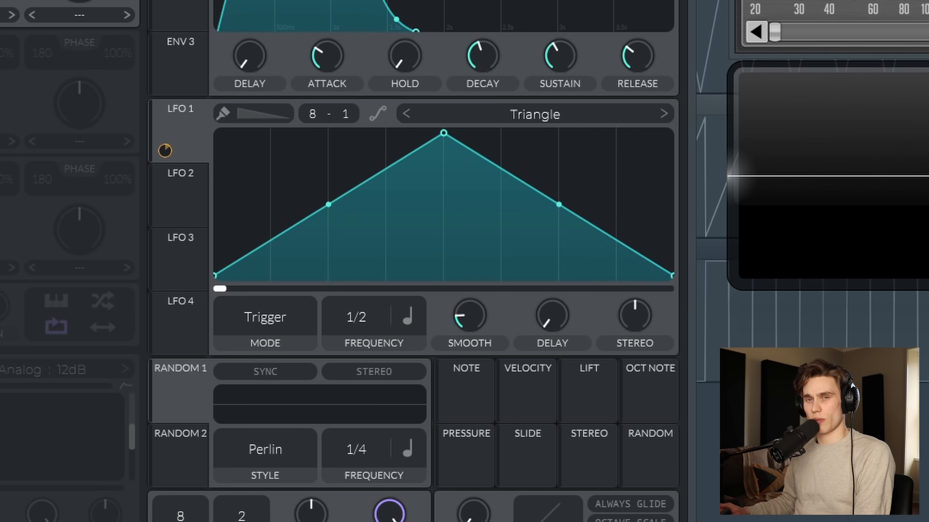
mouse_move(363, 326)
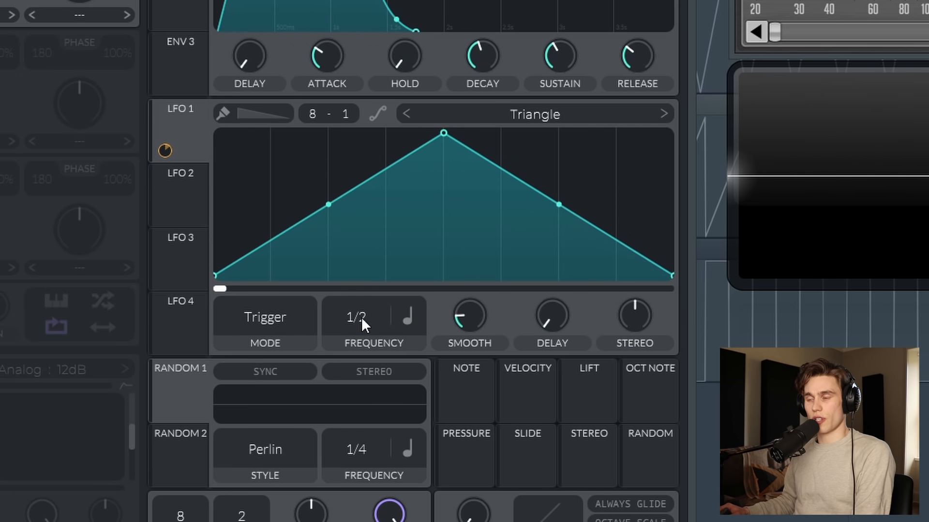
click(355, 317)
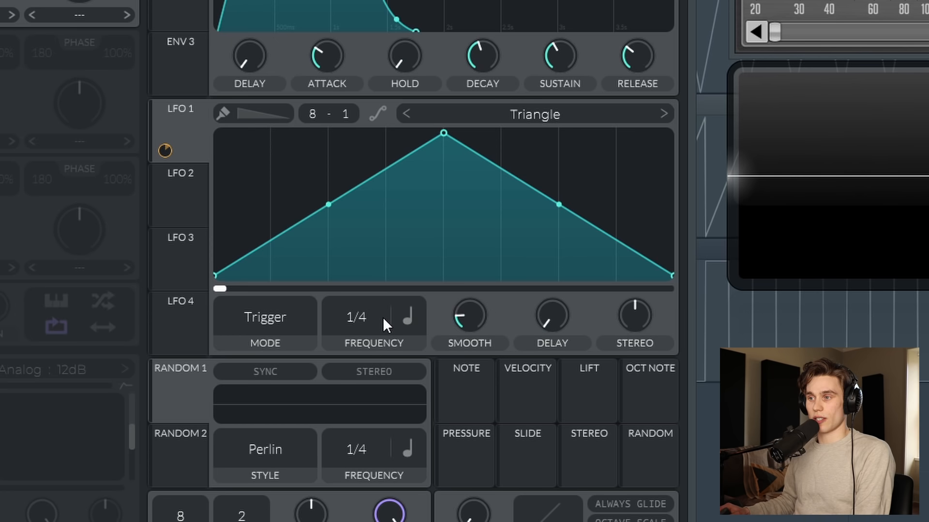
mouse_move(414, 324)
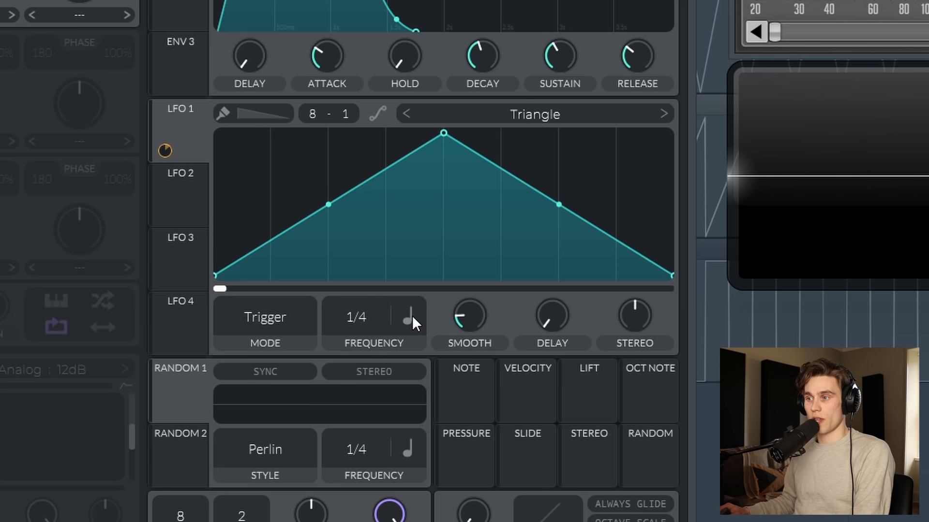
click(406, 317)
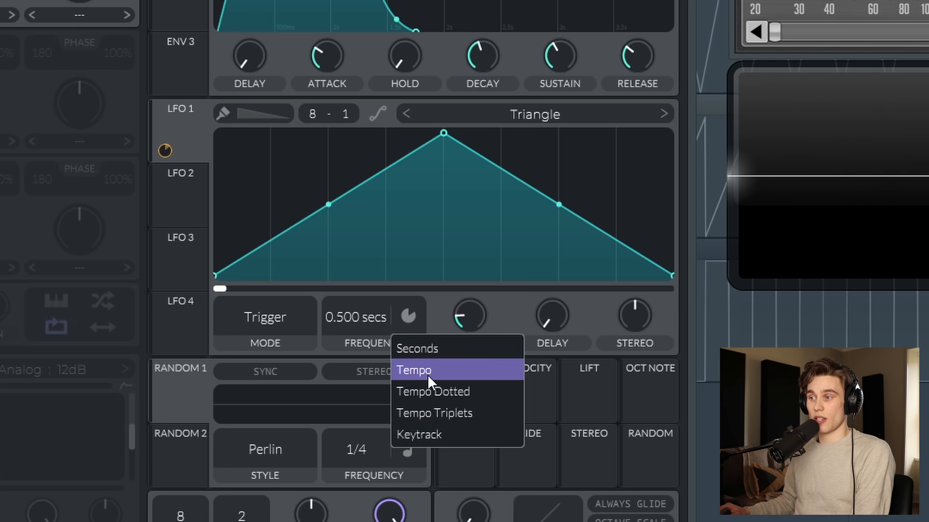
click(413, 370)
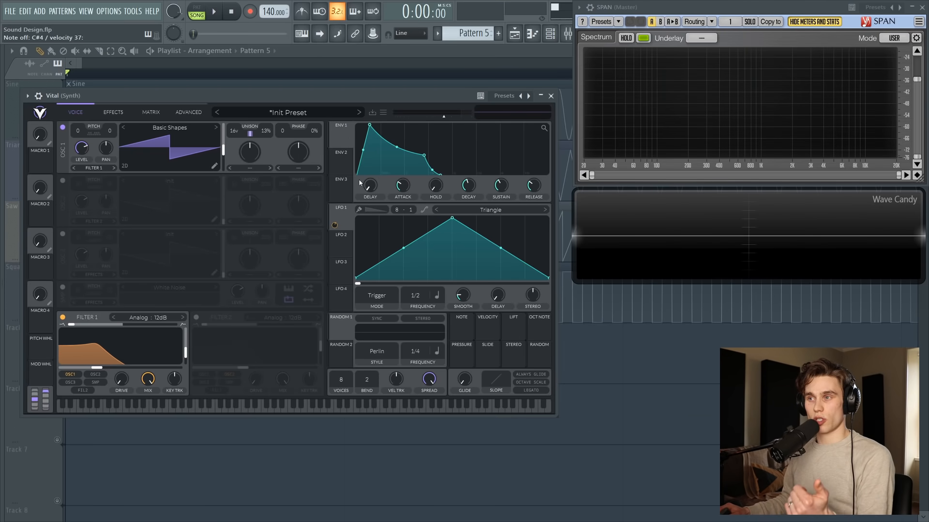
mouse_move(580, 222)
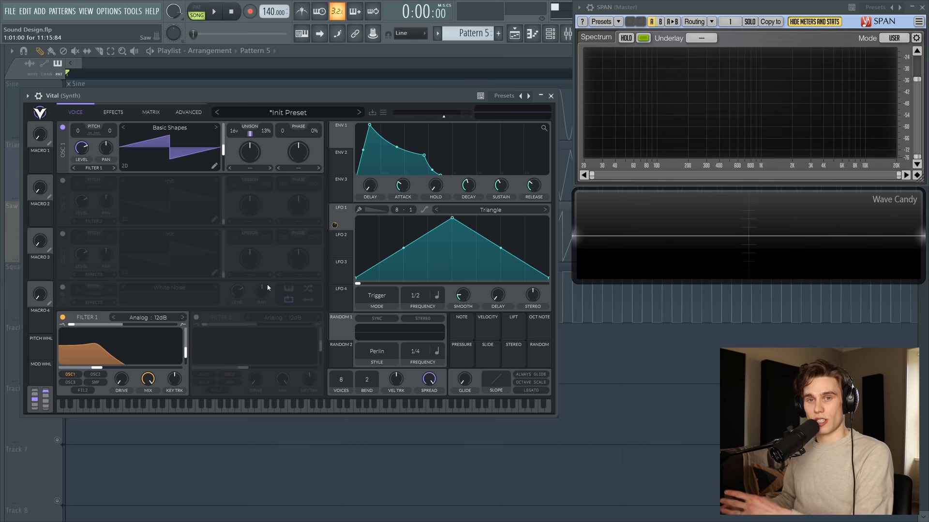
mouse_move(268, 289)
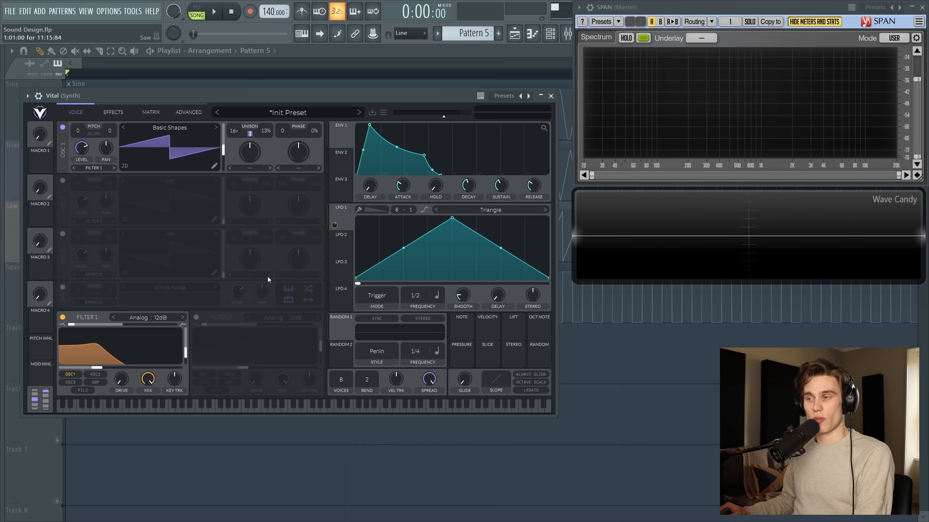
Initialize the preset back to Vital's default saw, filters off, flat envelope
click(383, 112)
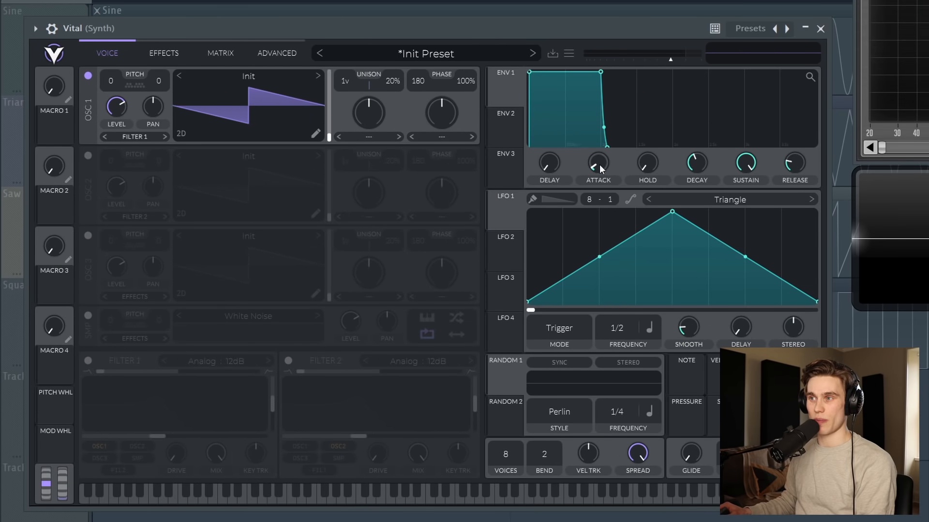
mouse_move(317, 145)
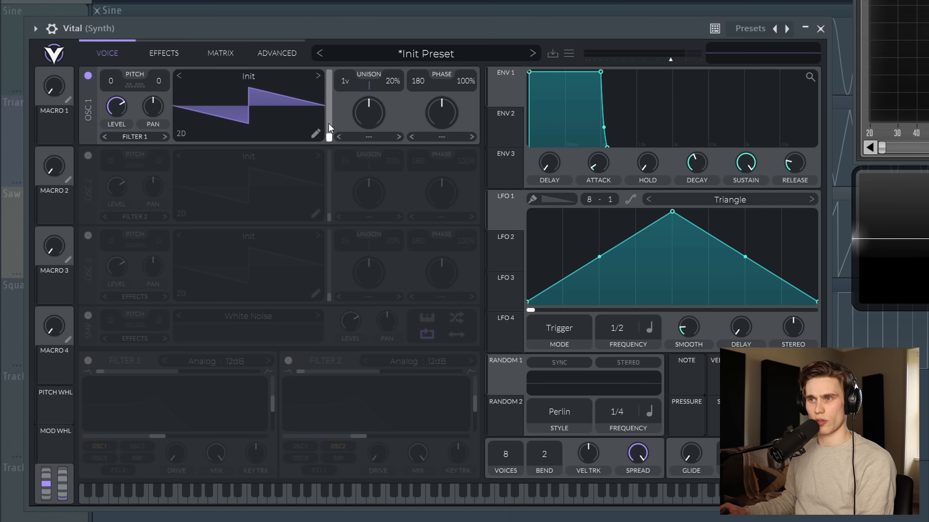
Give ENV 1 a quick decay to zero sustain, drop OSC 1 pitch -12, enable Filter 1 at low cutoff
drag(600, 128, 558, 142)
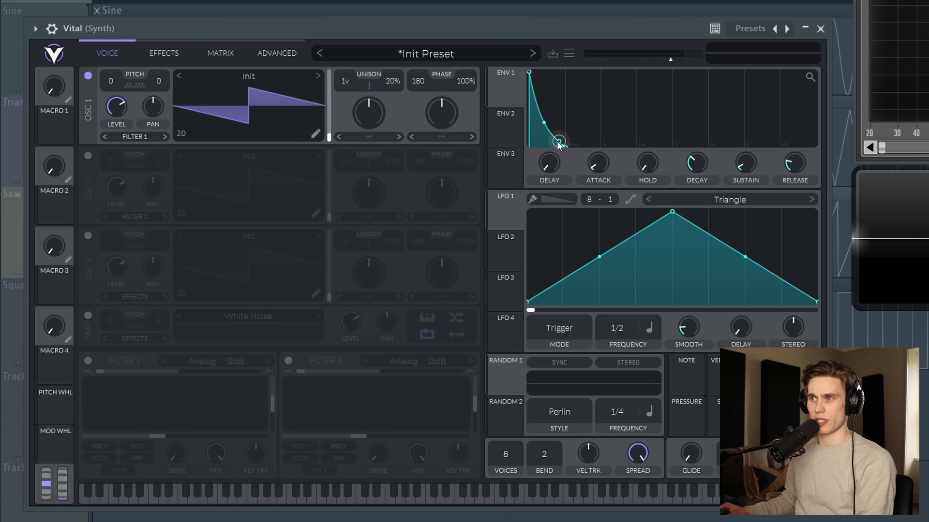
drag(558, 142, 561, 139)
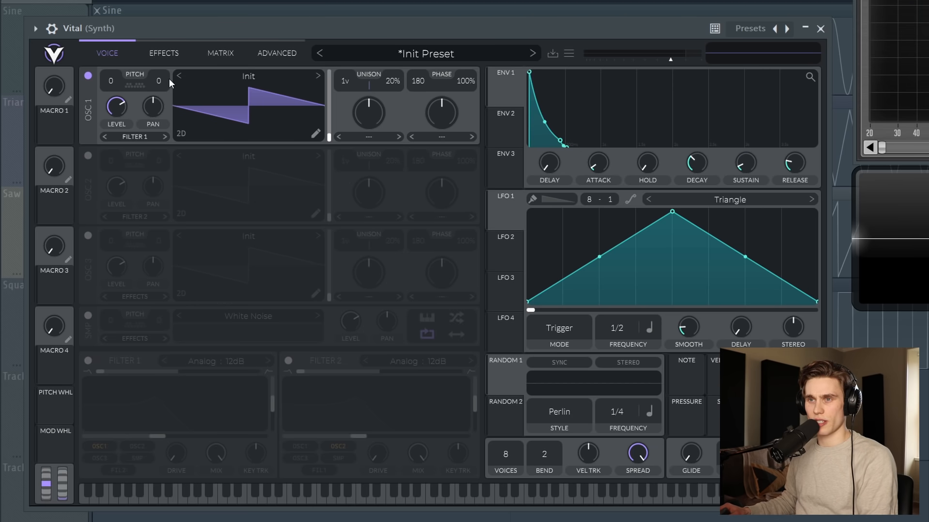
drag(110, 80, 110, 104)
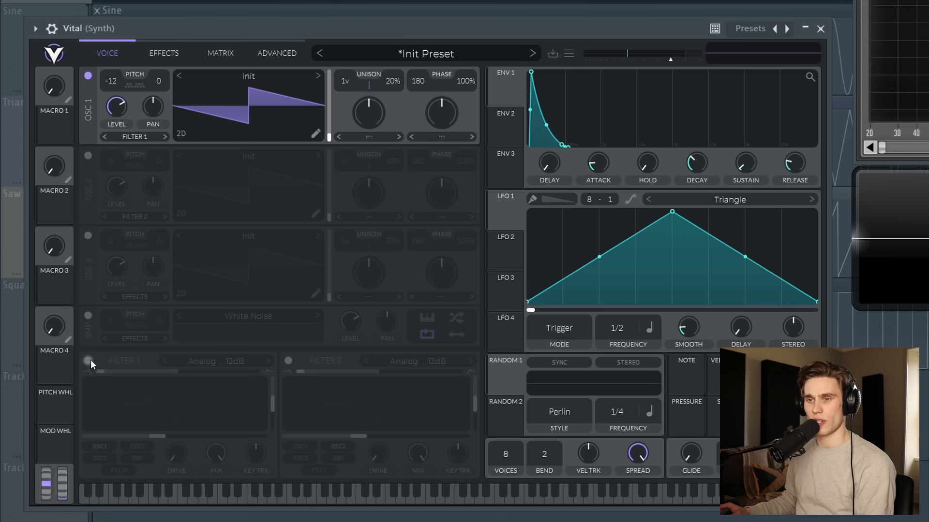
click(88, 361)
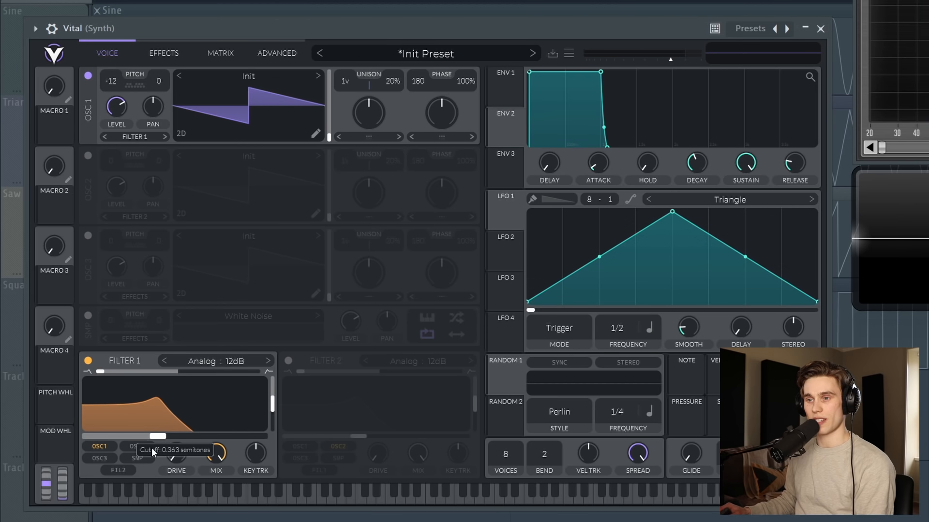
drag(157, 437, 159, 439)
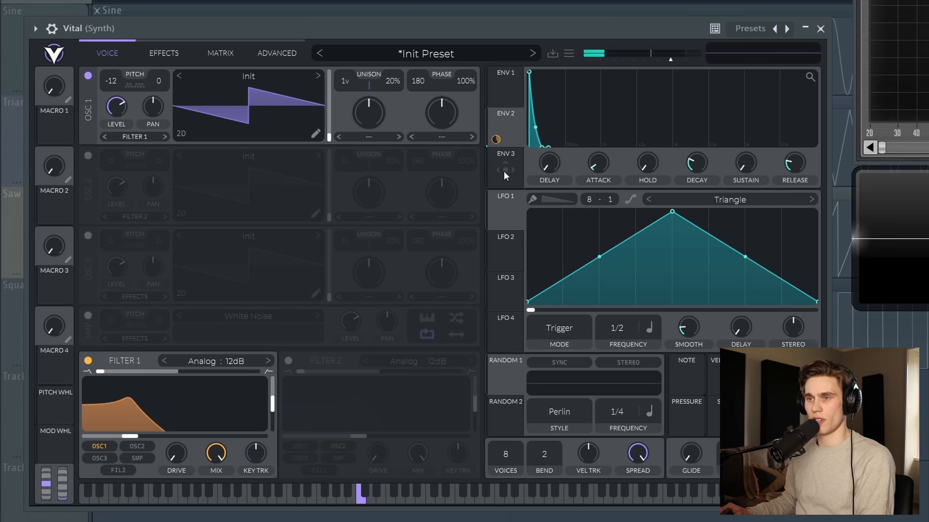
Route OSC 2 into Filter 1 and mute OSC 1 to hear it alone
click(88, 156)
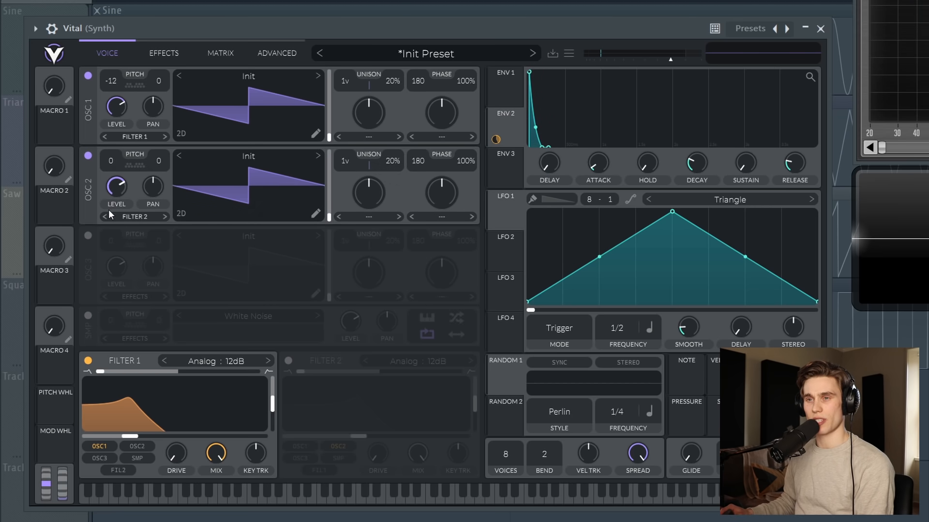
click(133, 216)
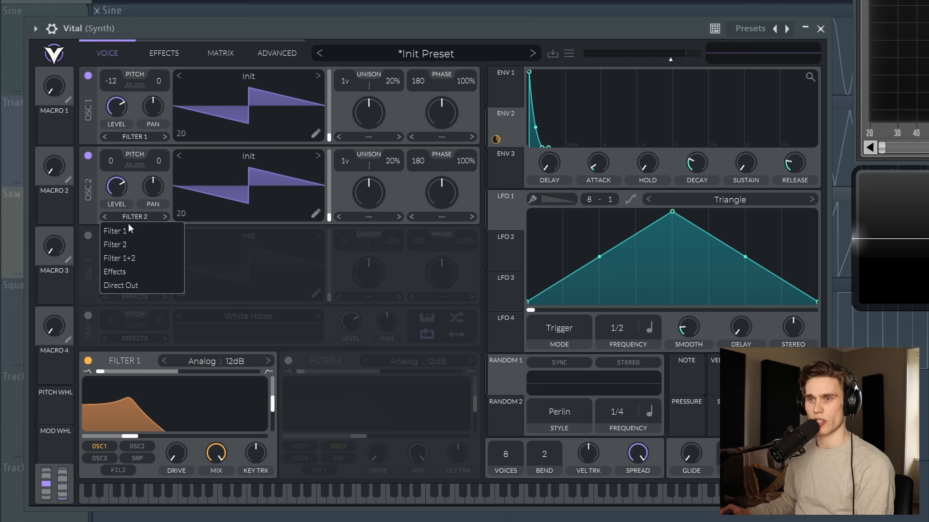
click(114, 232)
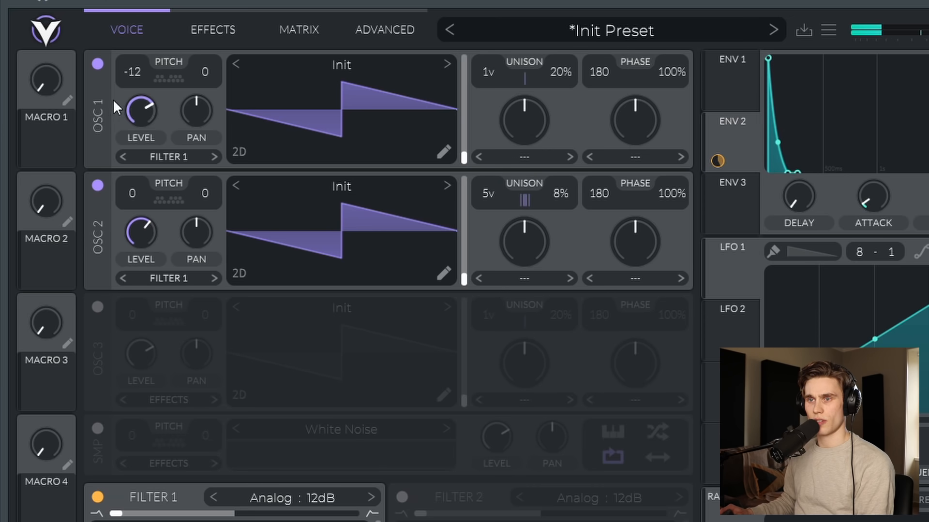
click(96, 64)
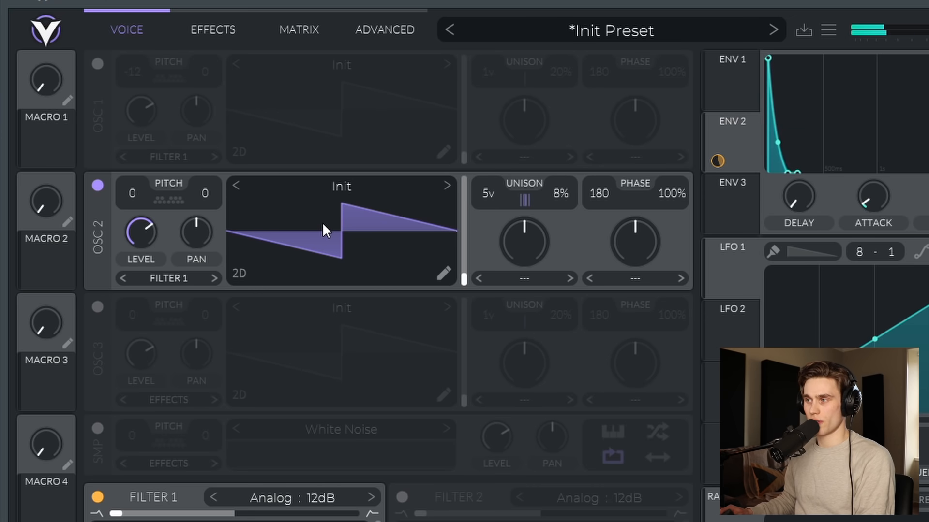
mouse_move(304, 248)
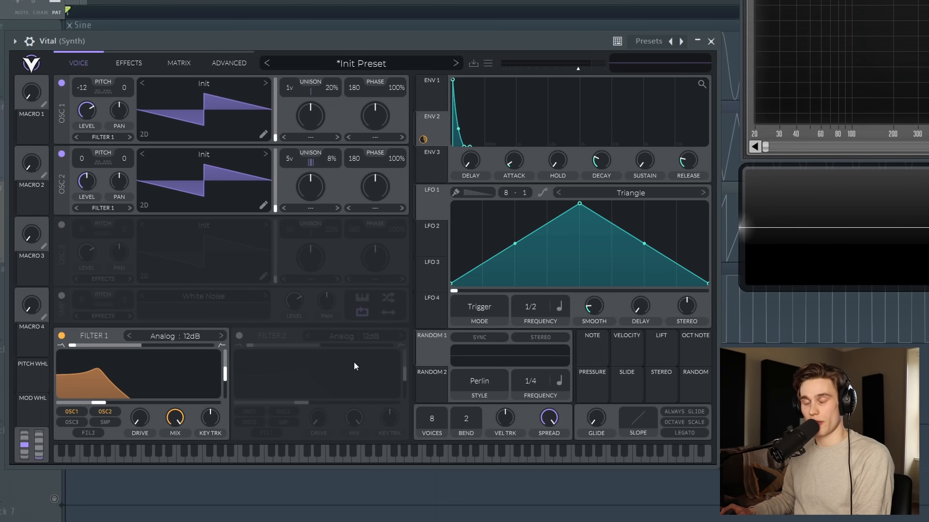
mouse_move(363, 335)
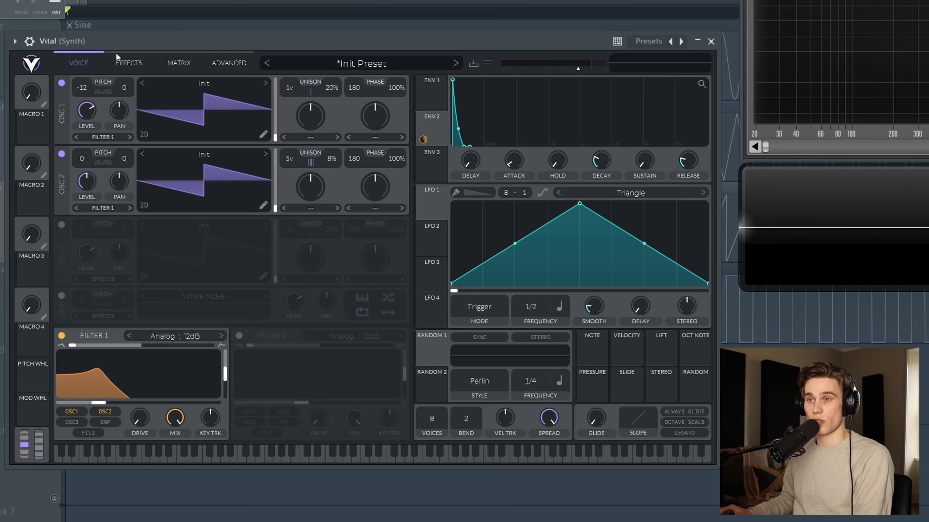
Switch Vital to the effects chain page with all modules still inactive
click(129, 63)
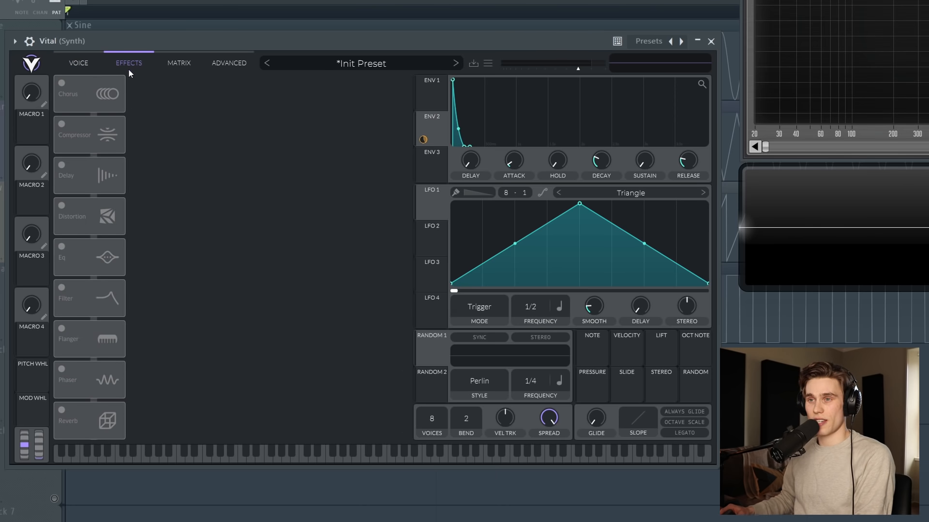
mouse_move(337, 278)
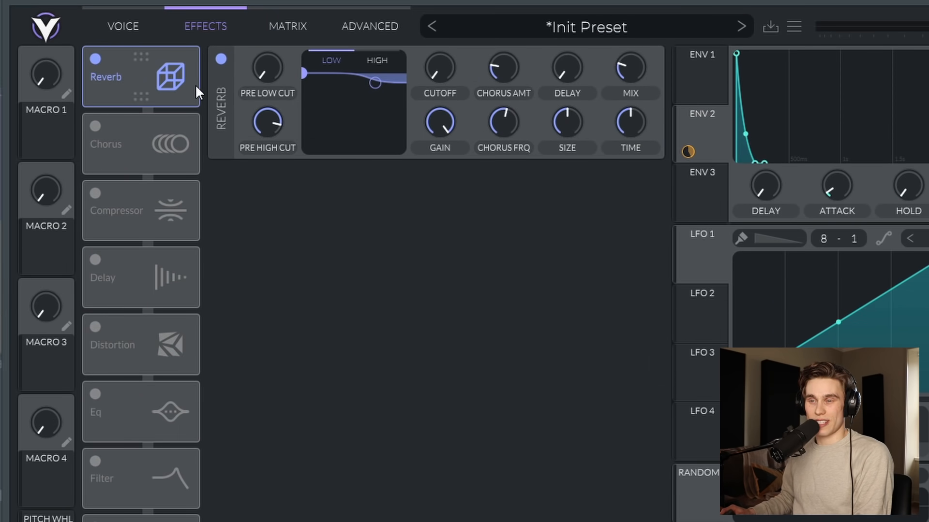
Raise the reverb's wet mix to about 55%
drag(629, 66, 637, 47)
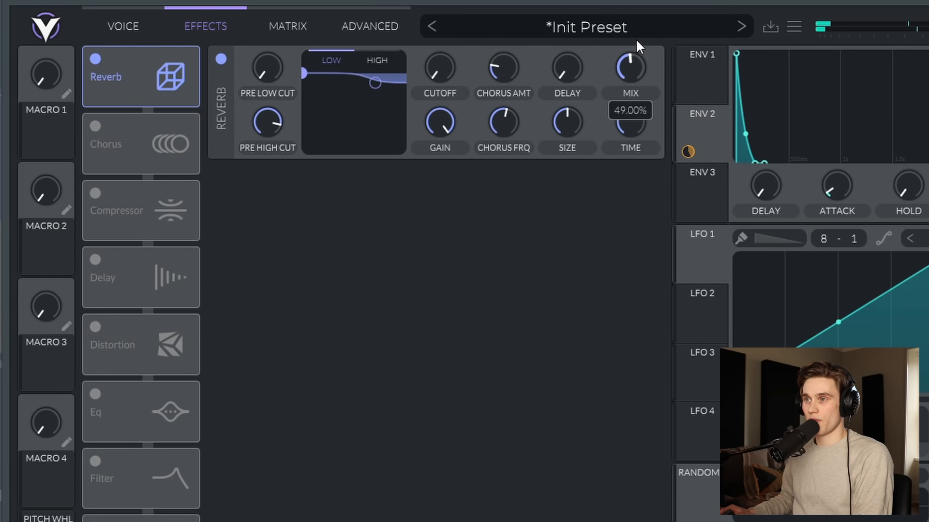
drag(629, 67, 630, 59)
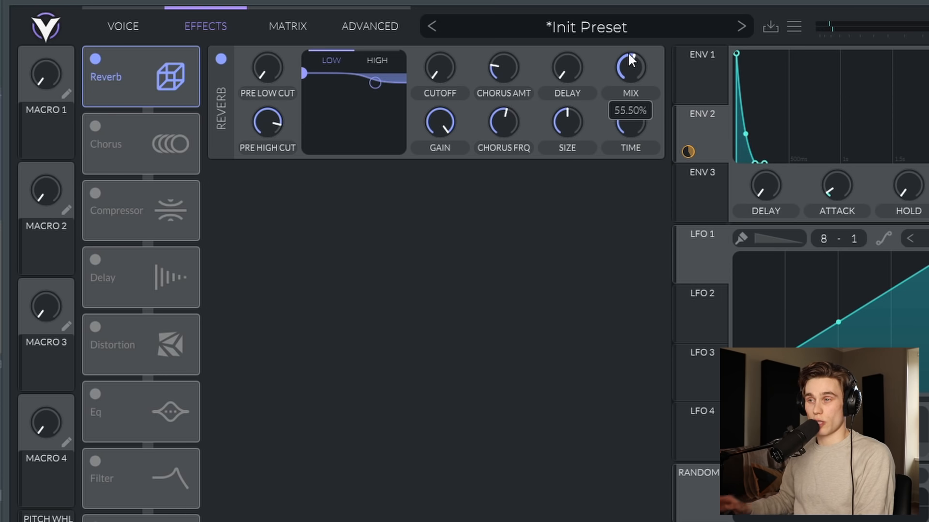
drag(630, 65, 630, 56)
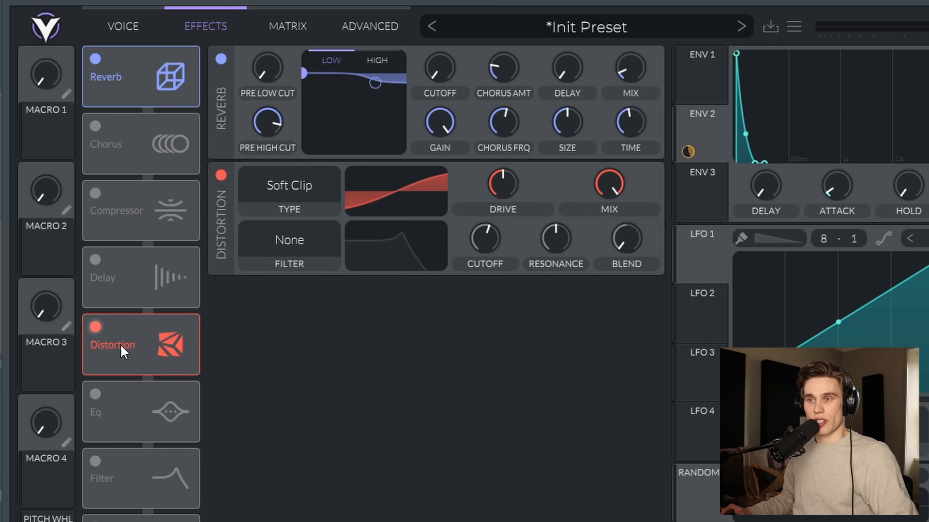
Add soft-clip distortion with drive around 14 dB, bypassing it briefly to compare
click(289, 186)
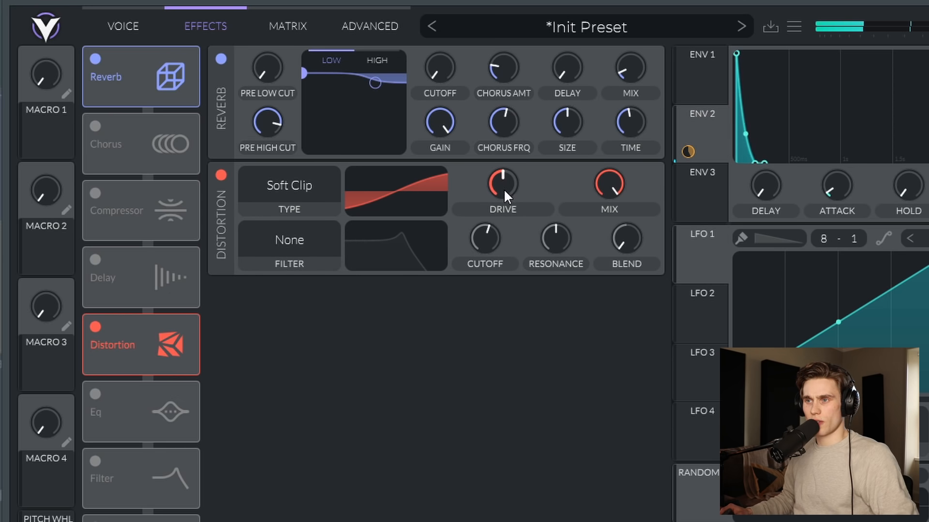
drag(503, 184, 511, 162)
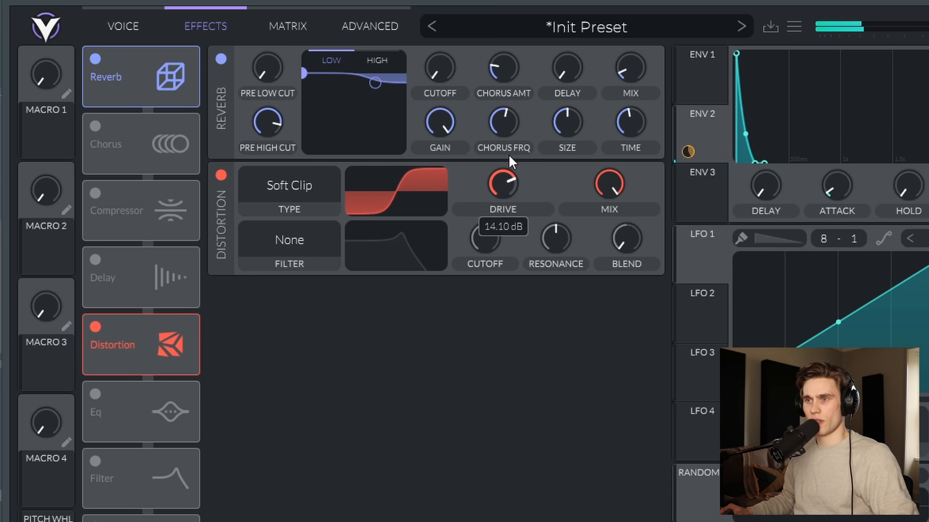
drag(502, 183, 515, 201)
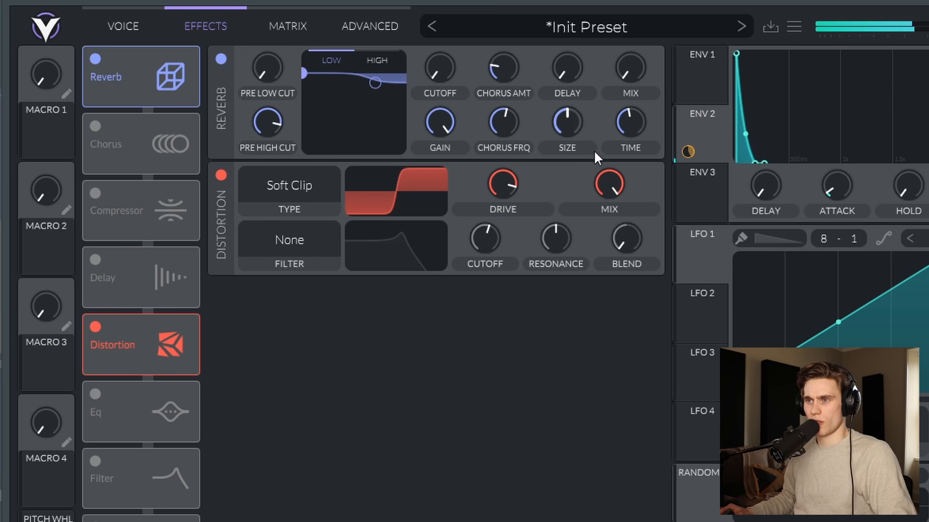
click(220, 174)
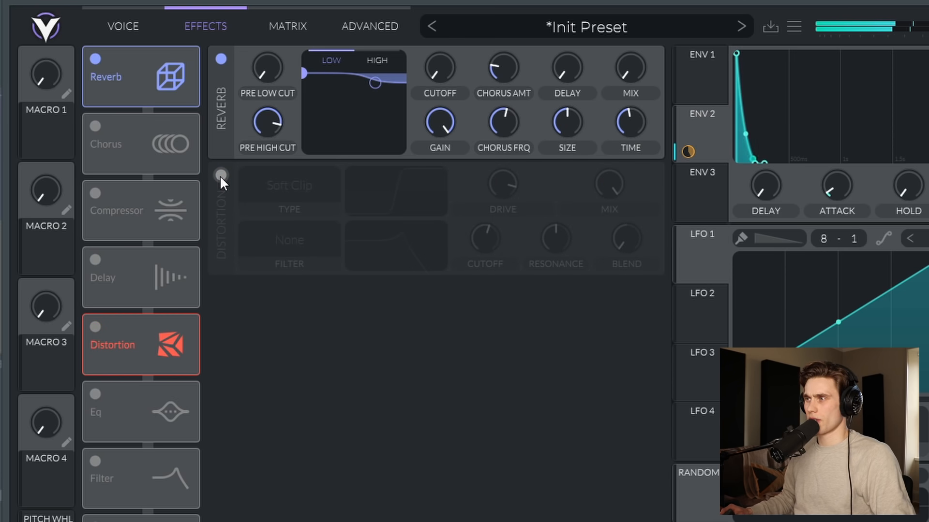
click(220, 175)
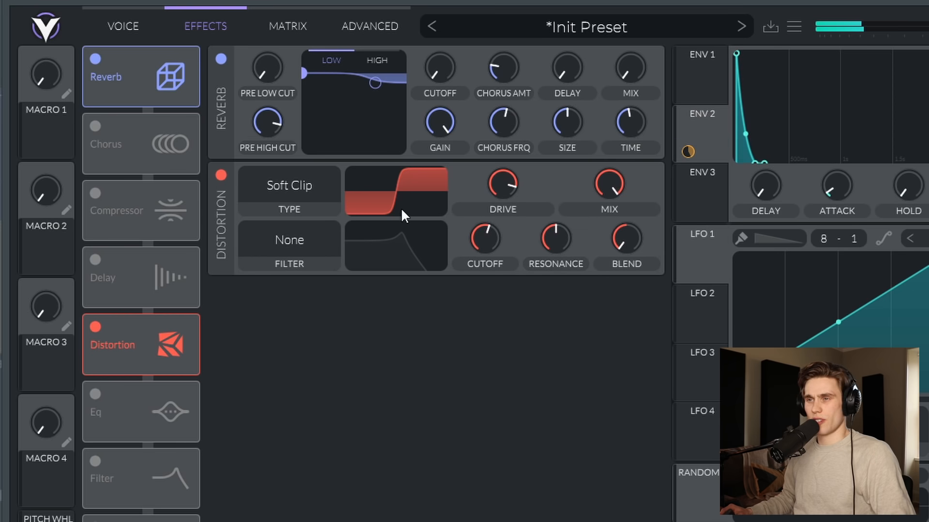
Enable the delay effect and set its mode to Ping Pong
click(96, 261)
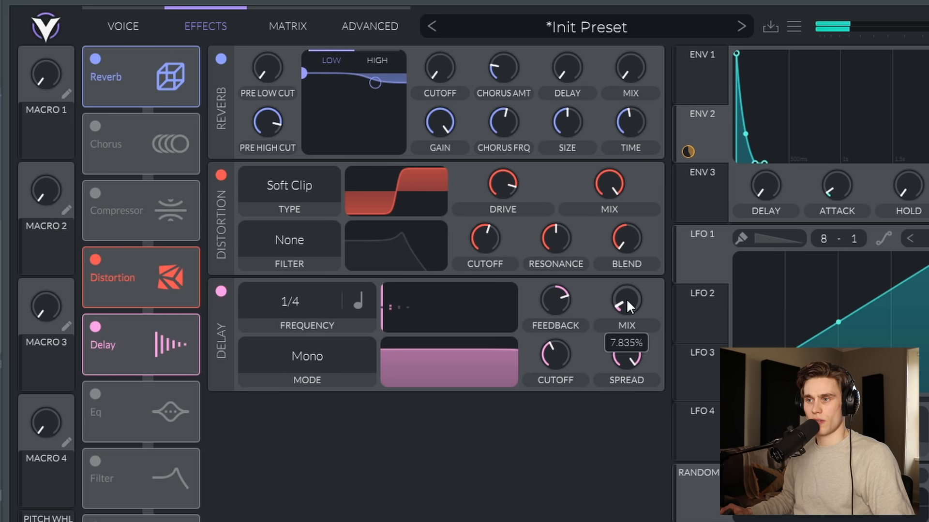
click(307, 356)
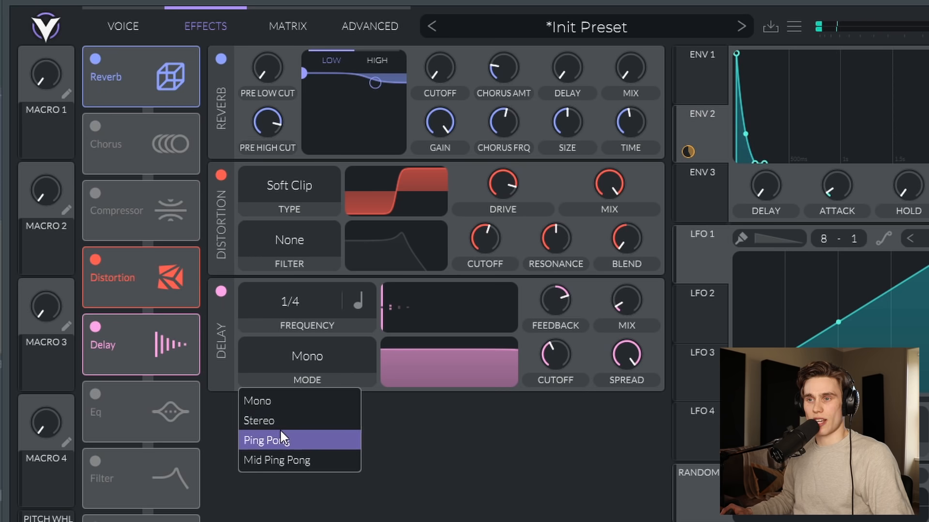
click(264, 439)
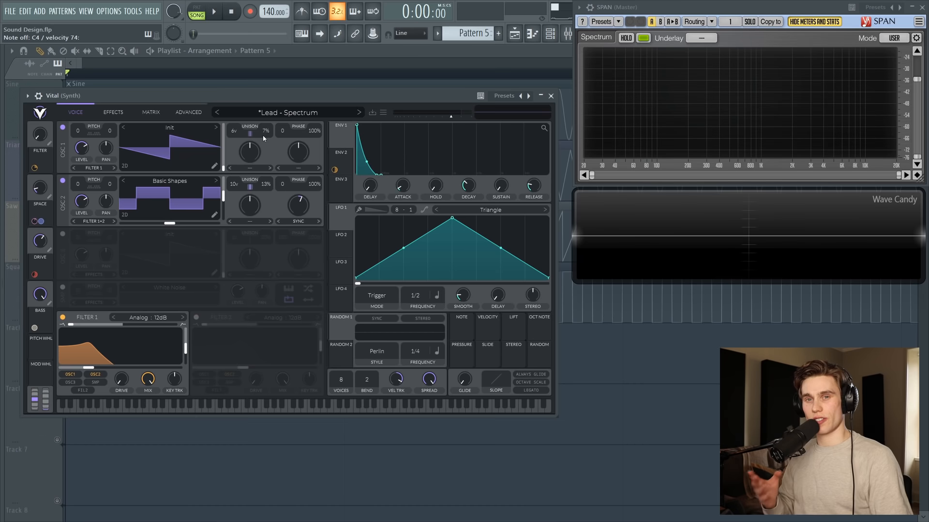
mouse_move(220, 315)
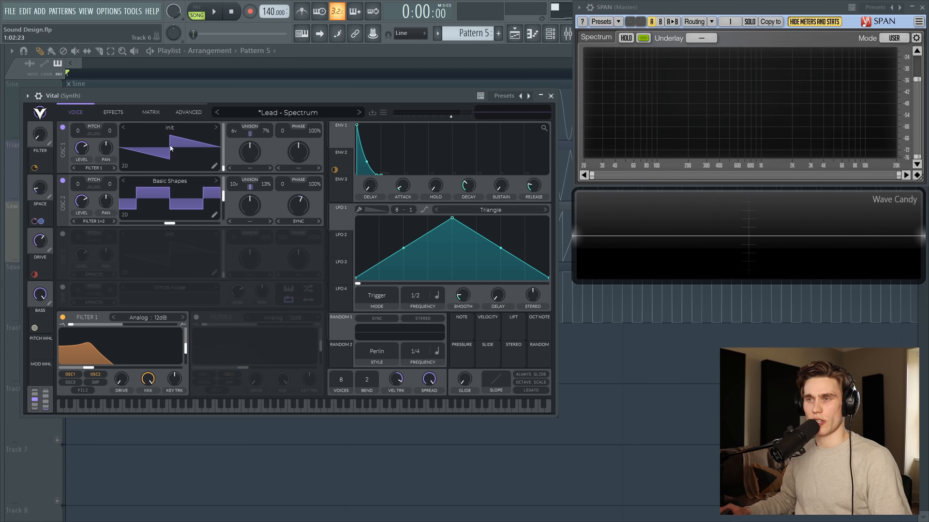
mouse_move(169, 147)
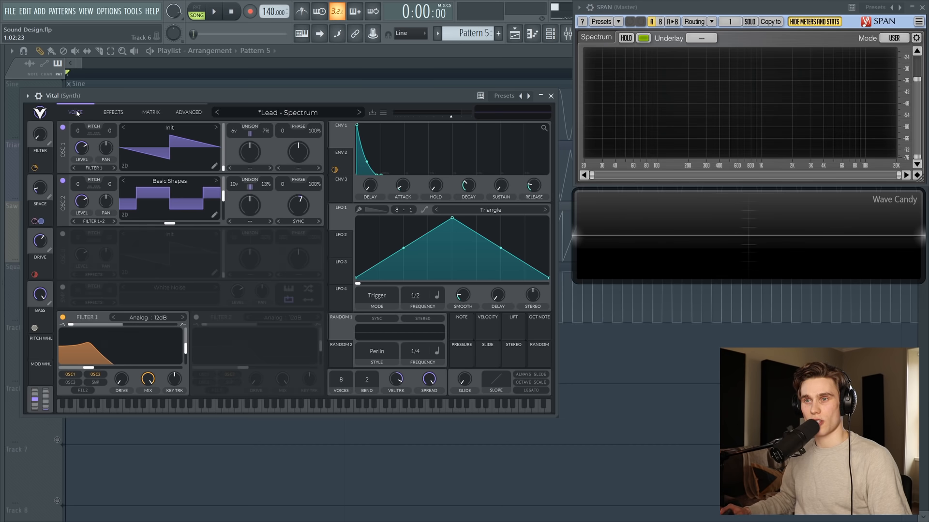
mouse_move(415, 278)
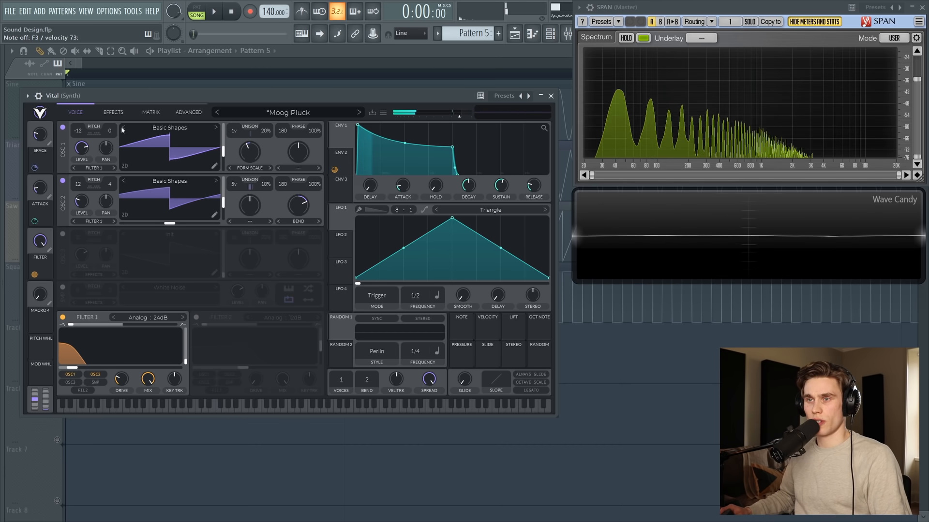
View the Moog Pluck preset's effects chain, then return to its oscillator page
click(113, 112)
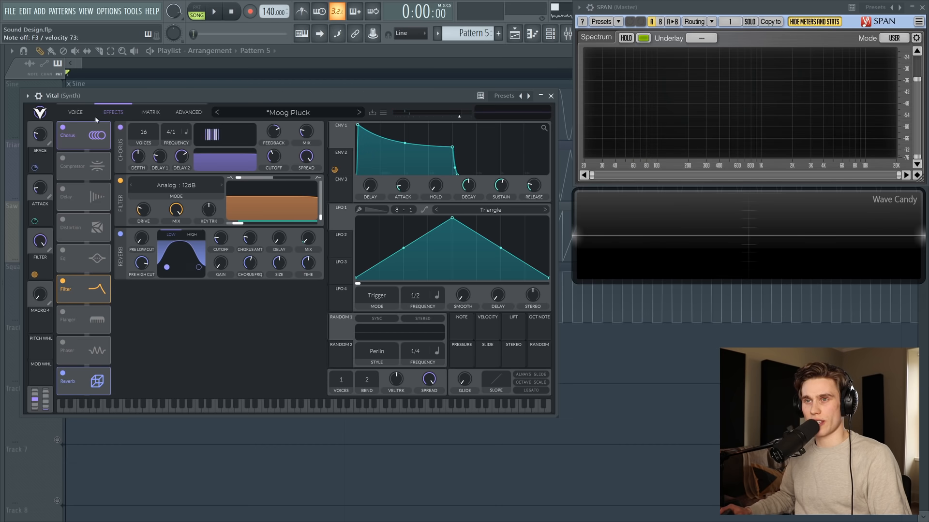
click(75, 112)
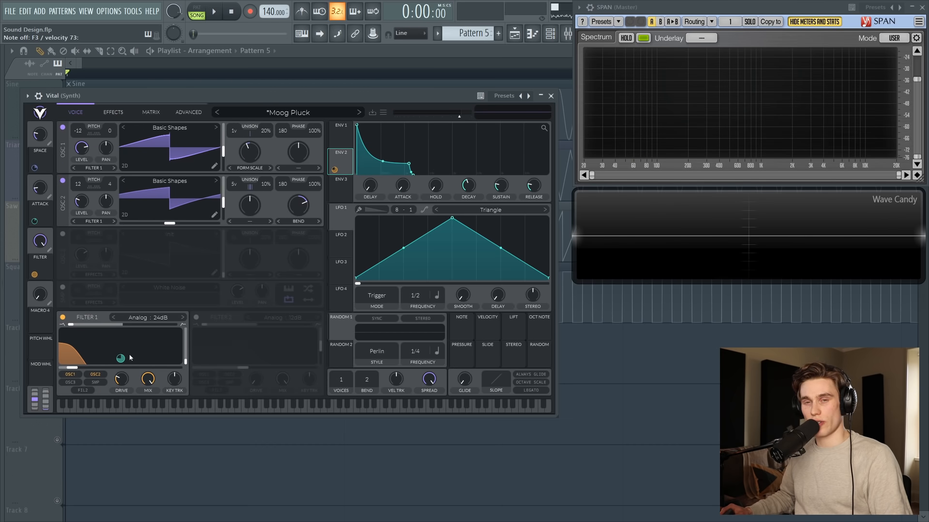